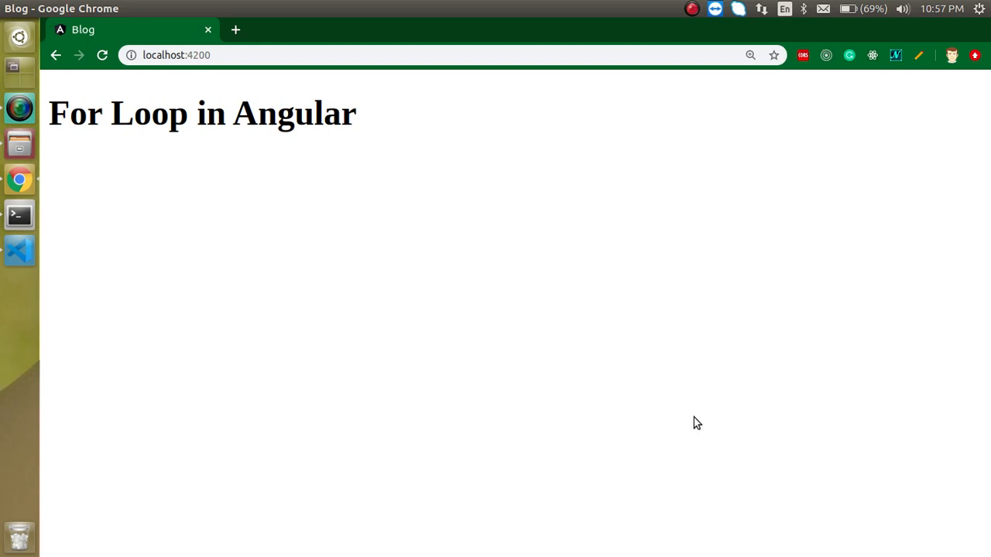
# - Switch to VS Code and review the Untitled-1 notes on arrays, loops and tables
pyautogui.click(19, 250)
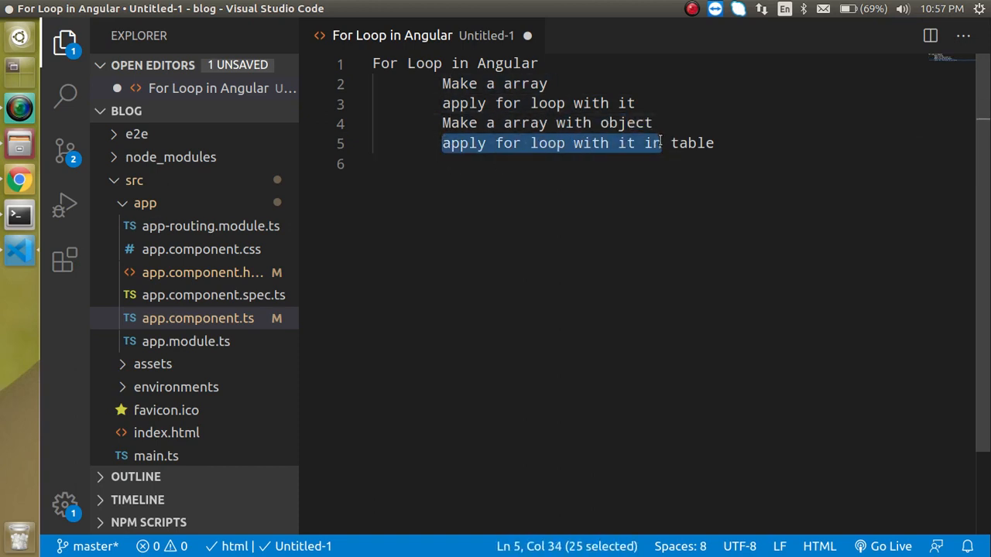
pyautogui.click(717, 143)
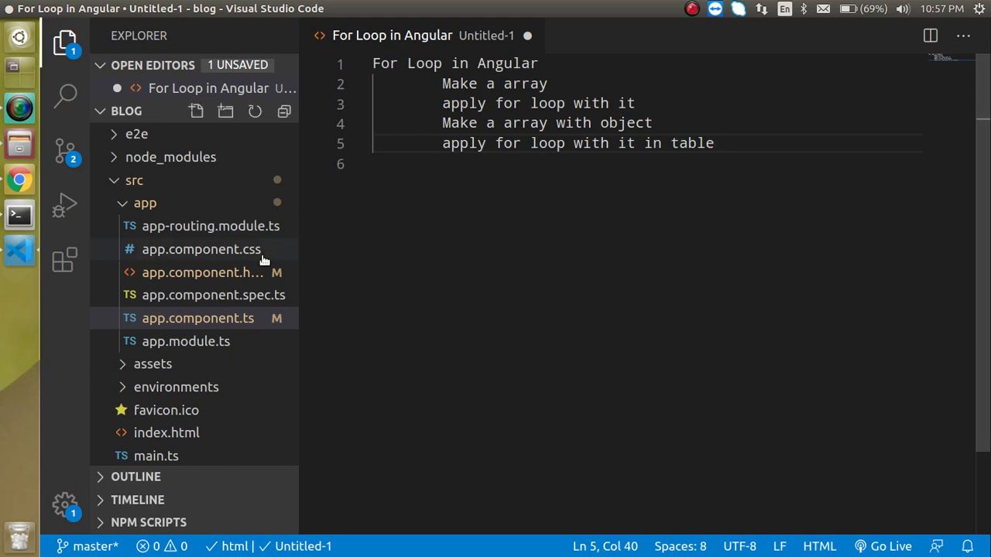
pyautogui.moveTo(197, 318)
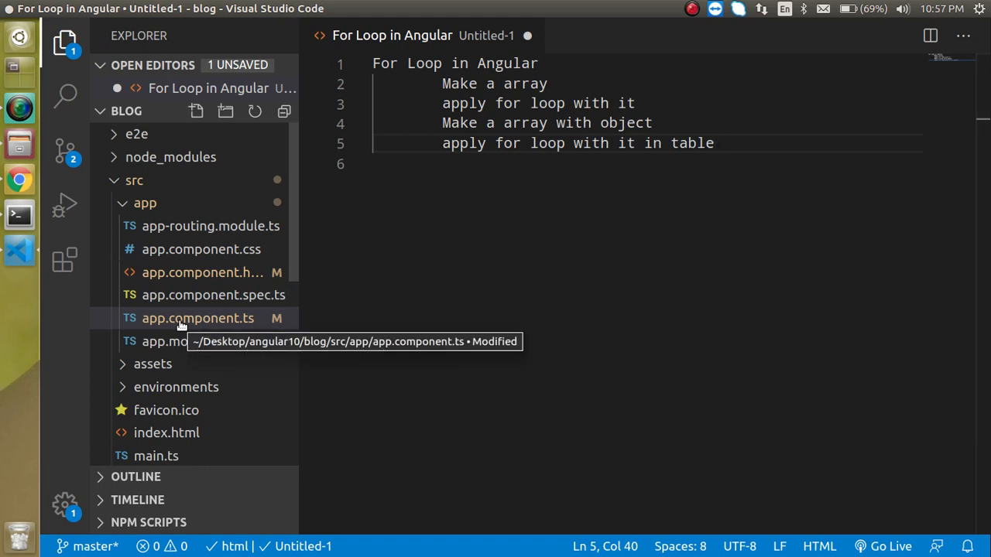
# - Declare data = ['anil','sam','peter','bruce'] in app.component.ts and save the file
pyautogui.click(198, 318)
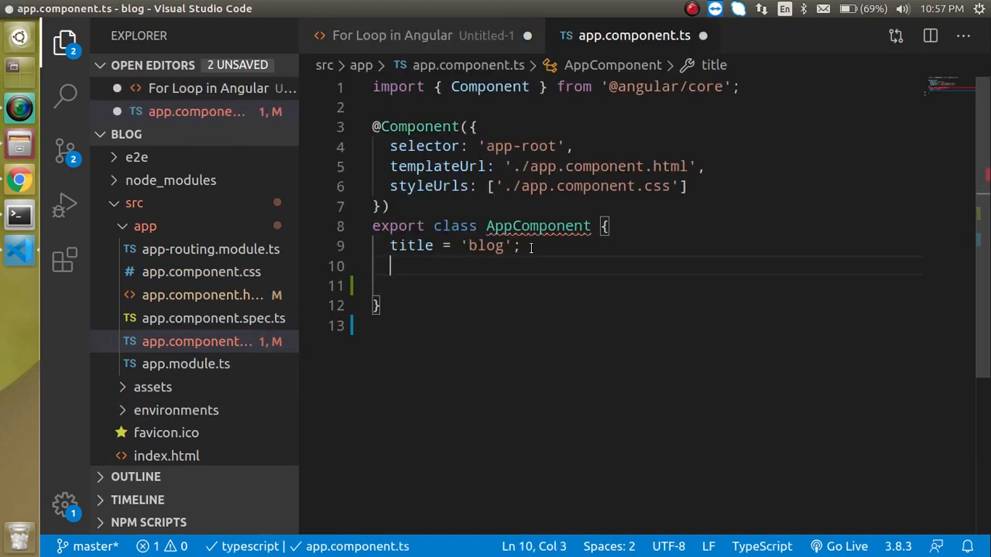
pyautogui.write('data={}')
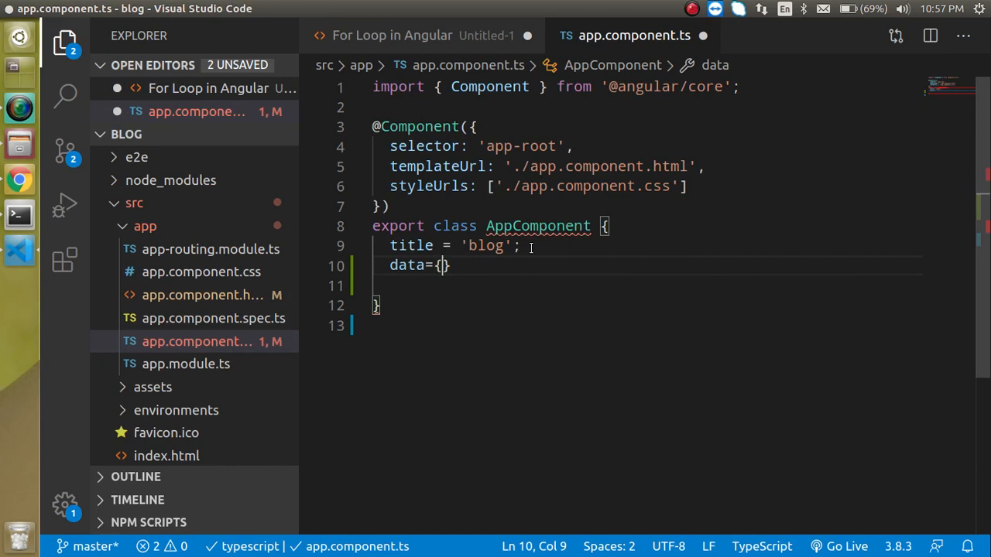
pyautogui.press('Backspace')
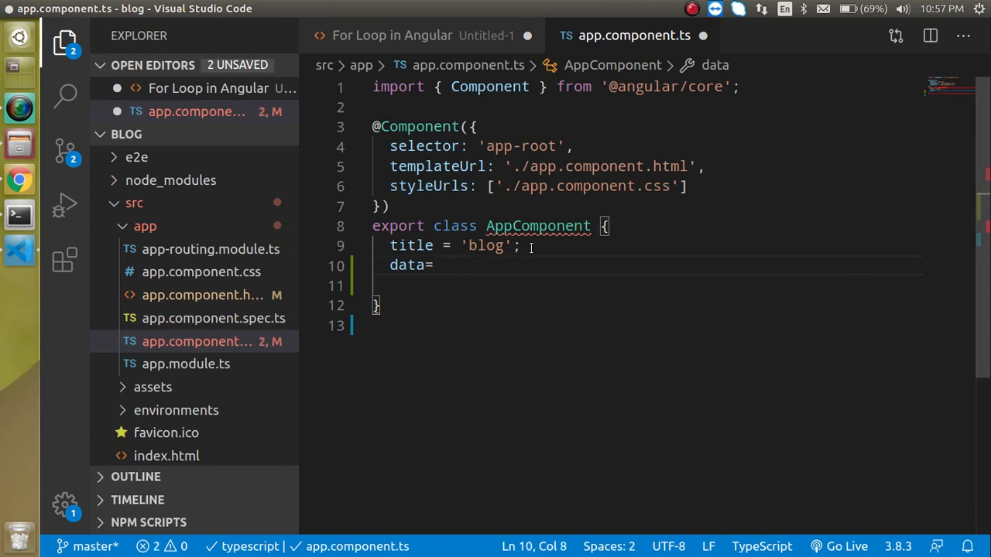
pyautogui.write("['']")
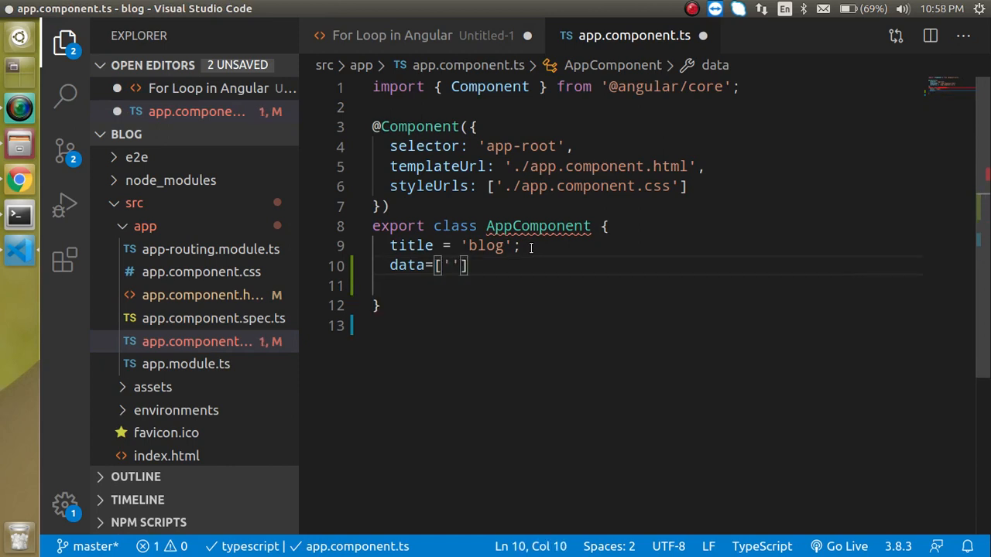
pyautogui.write("anil',")
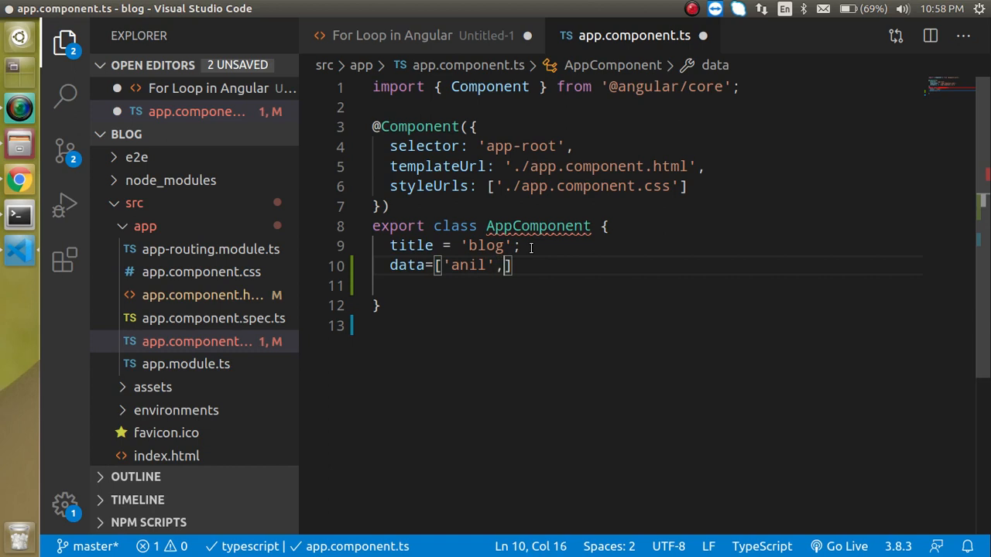
pyautogui.write("'sam',")
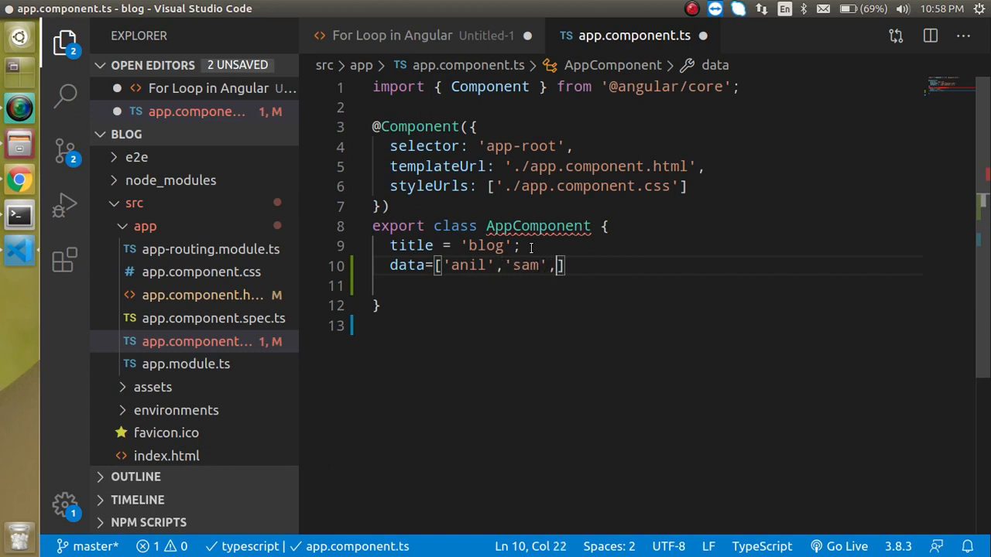
pyautogui.write("'peter'")
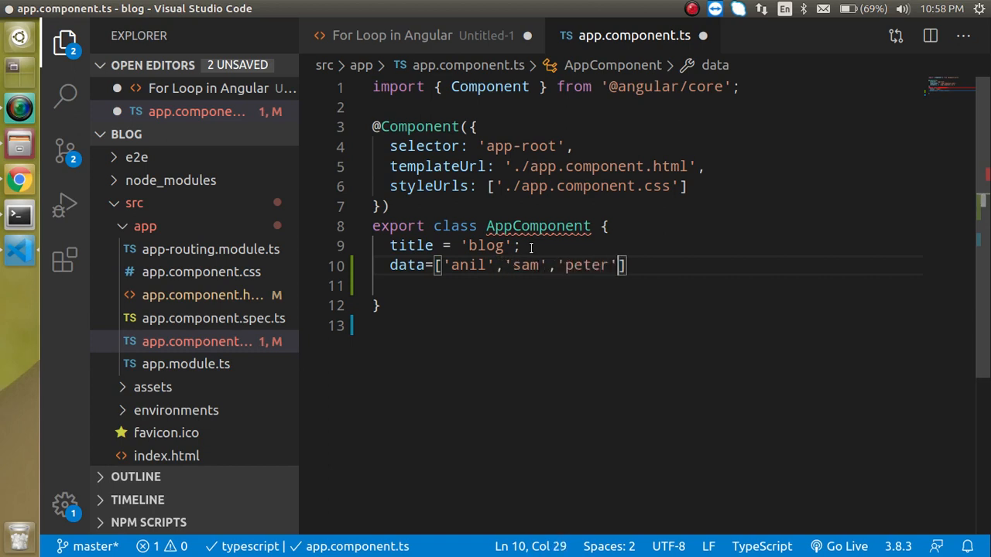
pyautogui.write(",'bruce'")
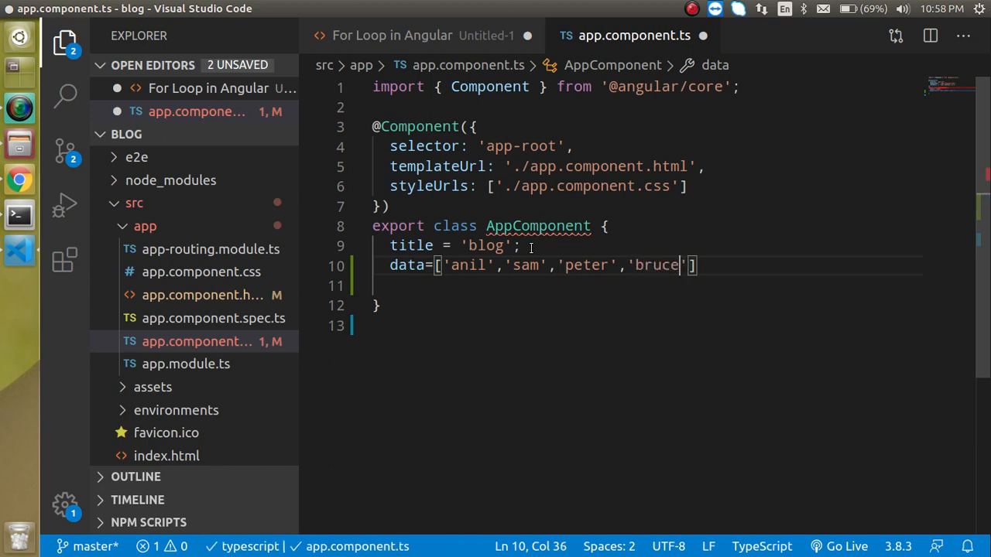
pyautogui.press('ctrl+s')
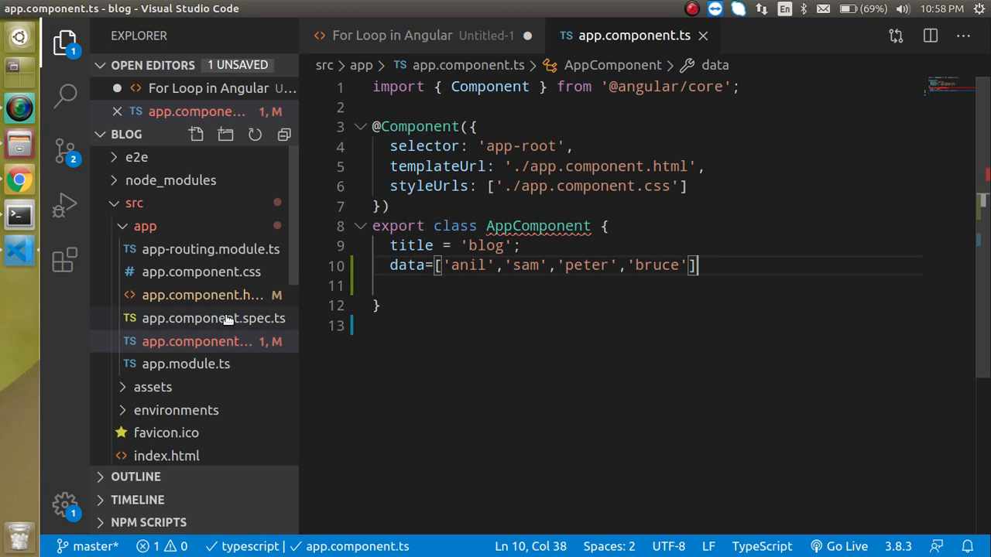
# - In app.component.html, add an h4 heading with *ngFor="let item of data"
pyautogui.click(202, 295)
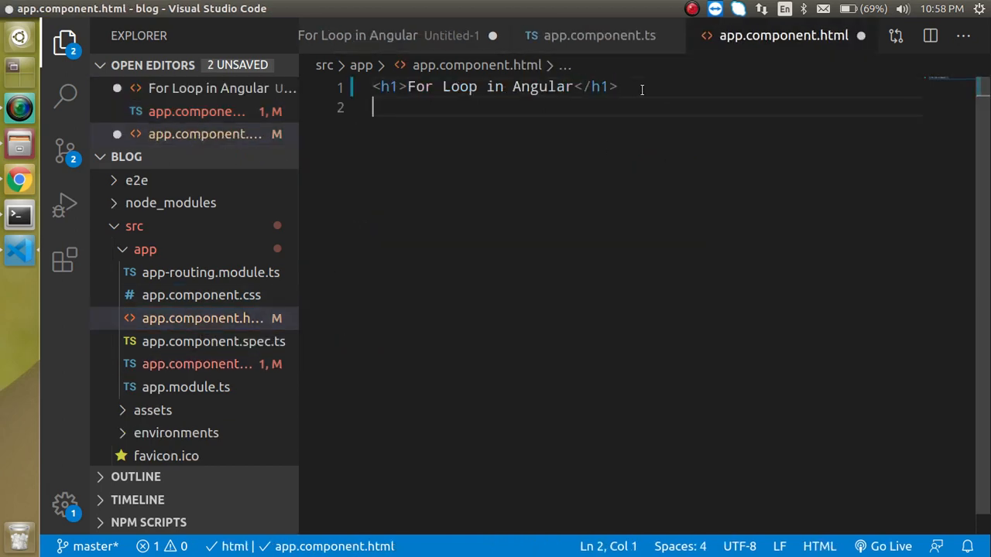
pyautogui.write('div')
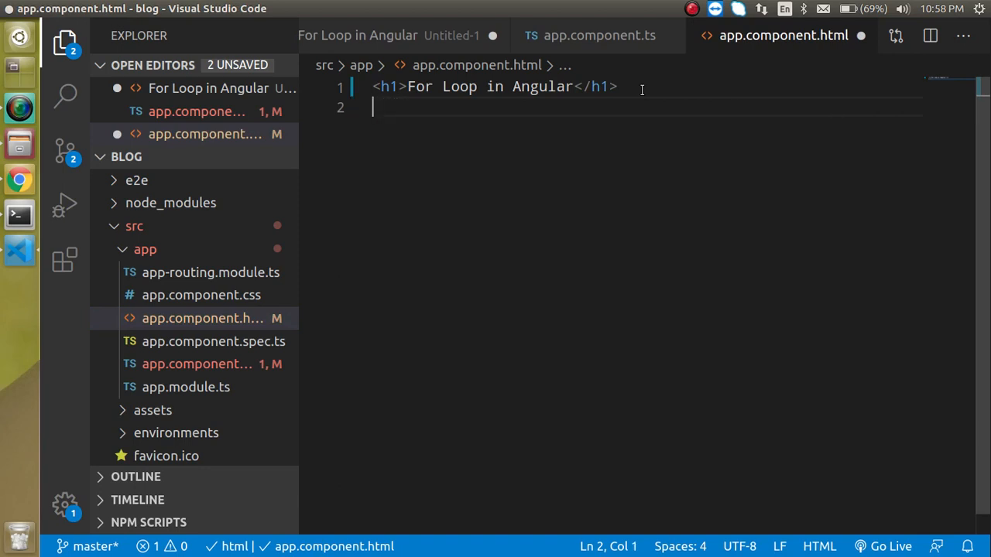
pyautogui.write('h4')
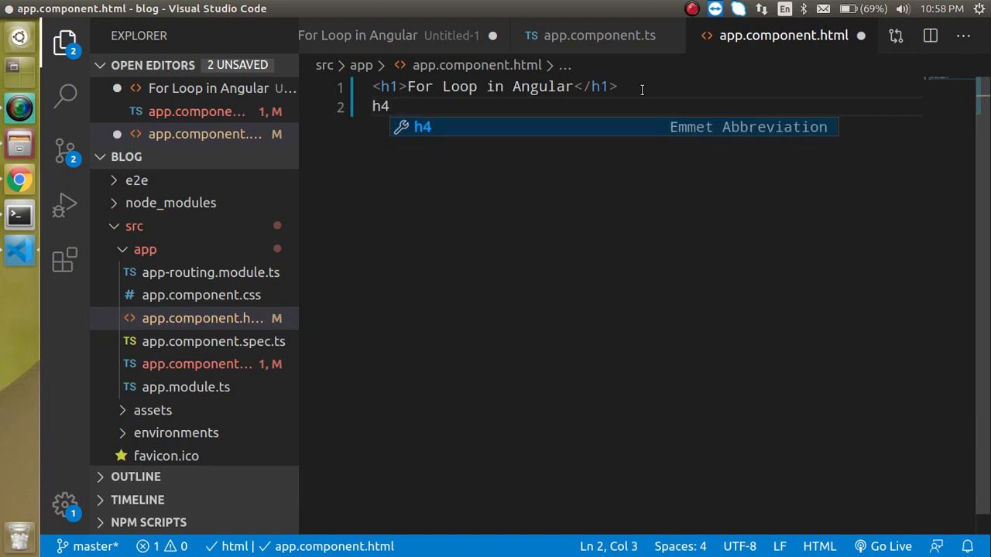
pyautogui.press('Tab')
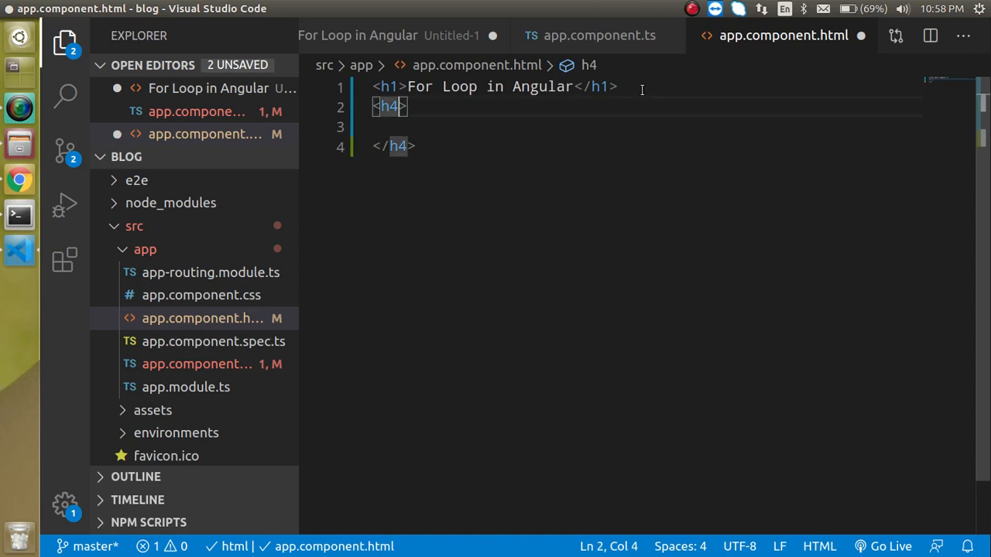
pyautogui.write('*ng')
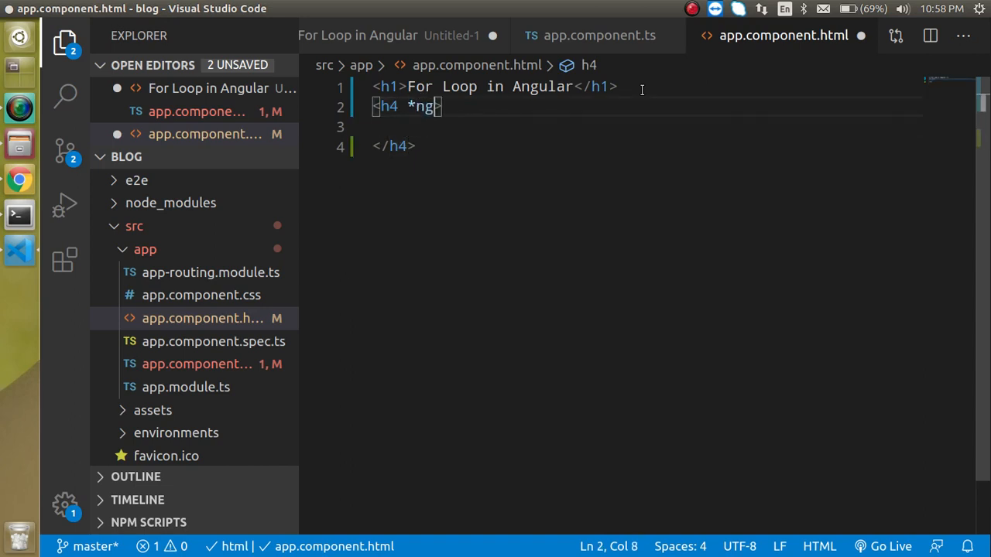
pyautogui.write('For=')
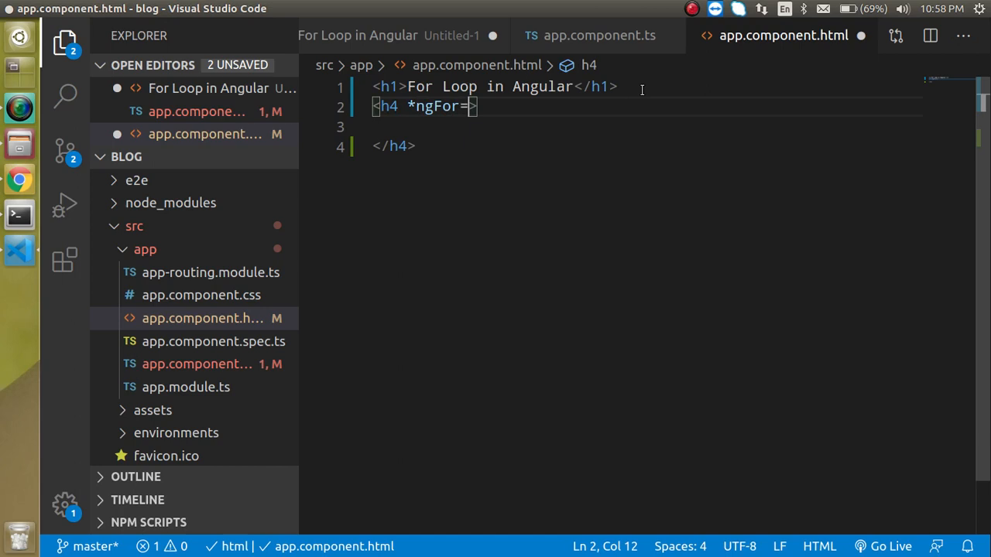
pyautogui.write('""')
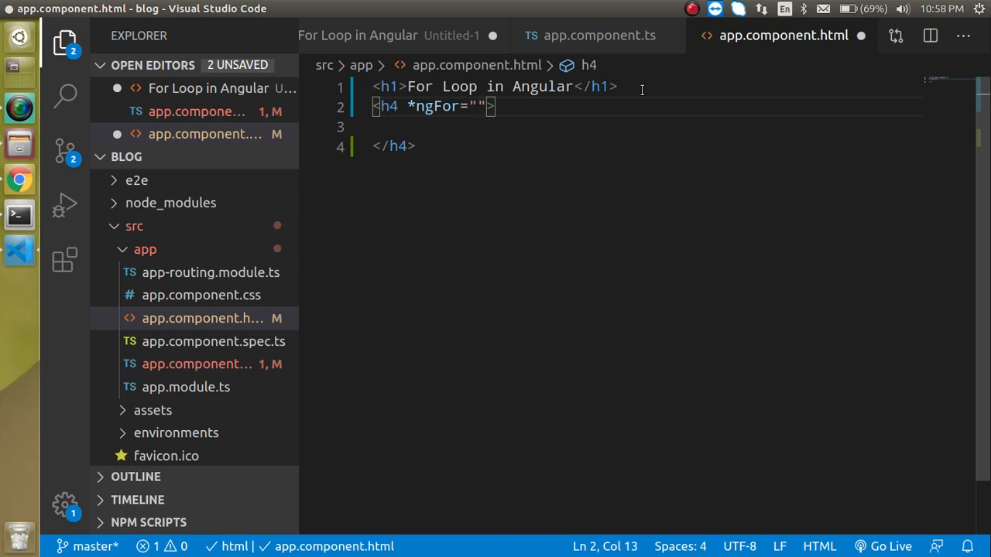
pyautogui.write('let')
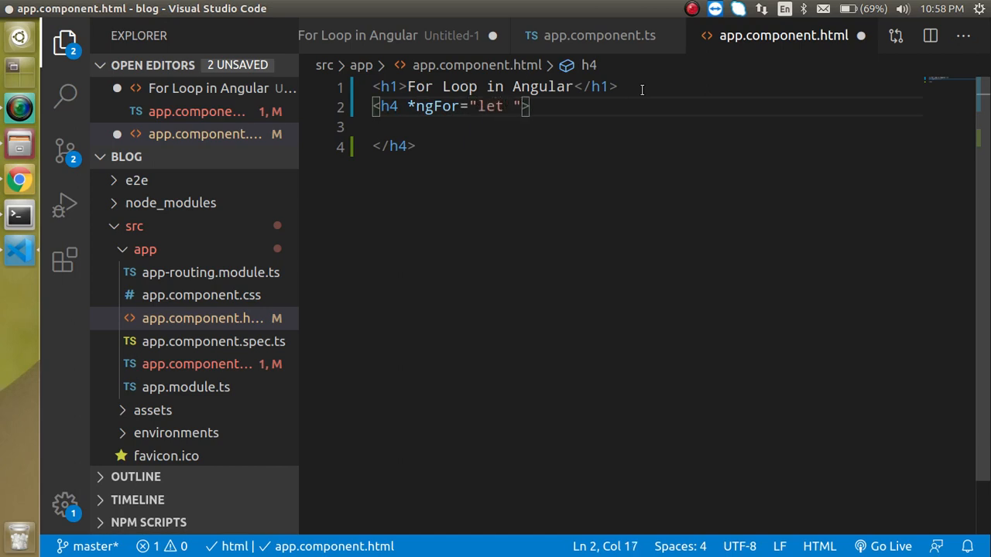
pyautogui.write('item')
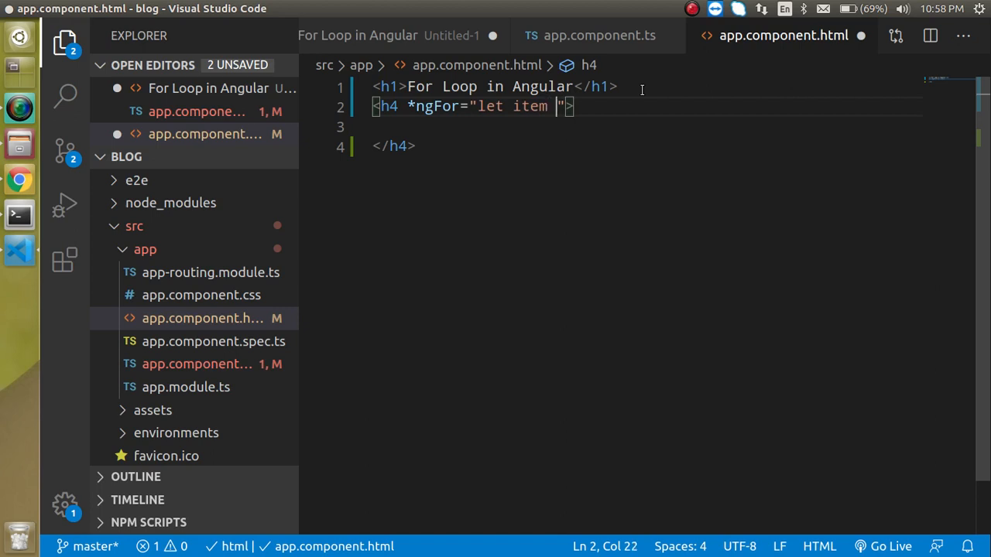
pyautogui.write('of data')
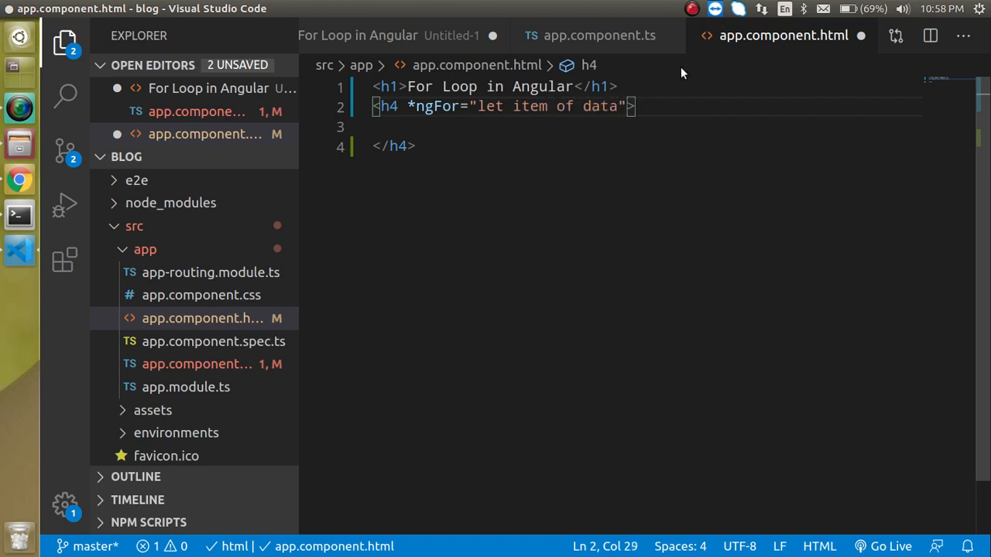
# - Print {{item}} inside the heading and check the listed names in Chrome
pyautogui.click(598, 35)
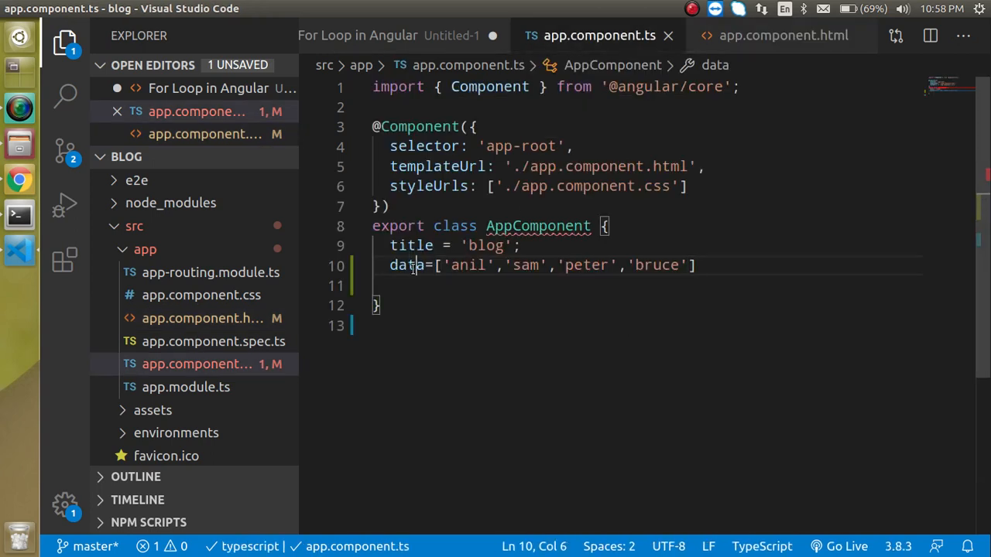
pyautogui.click(782, 35)
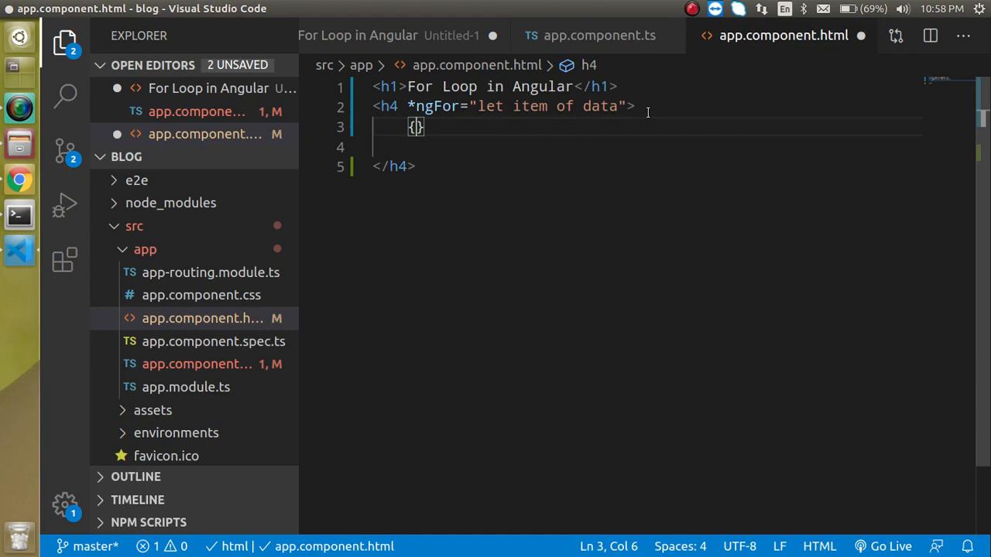
pyautogui.write('item')
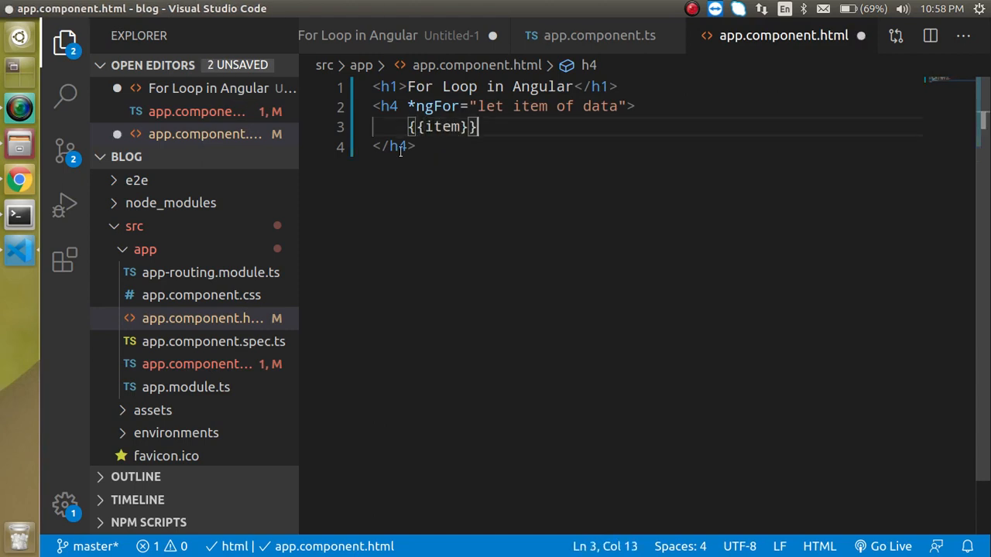
pyautogui.click(19, 178)
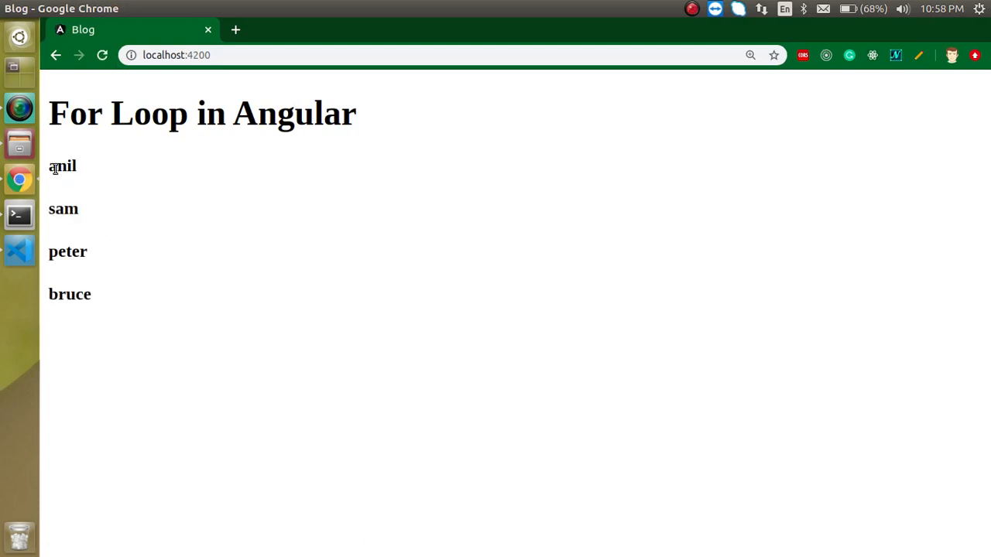
pyautogui.moveTo(12, 246)
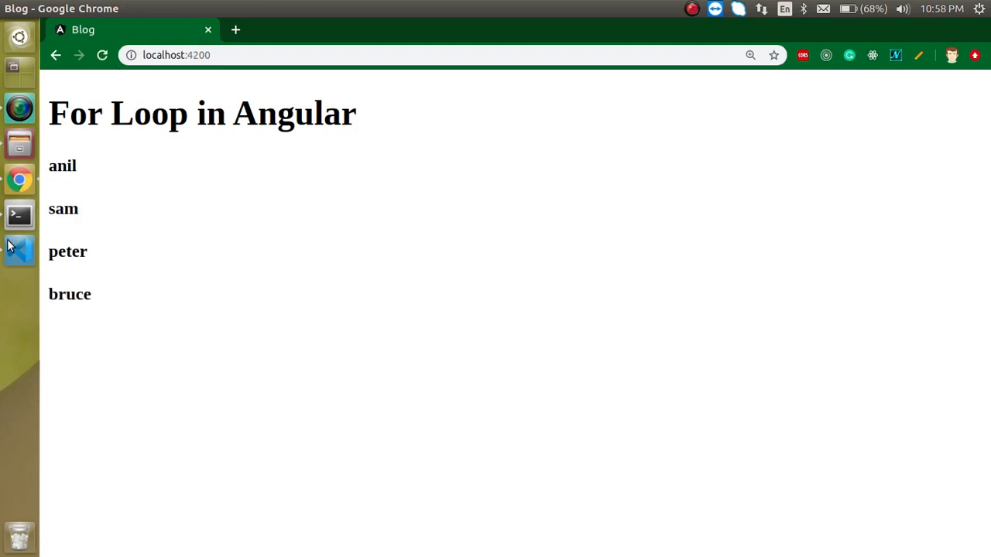
pyautogui.click(19, 250)
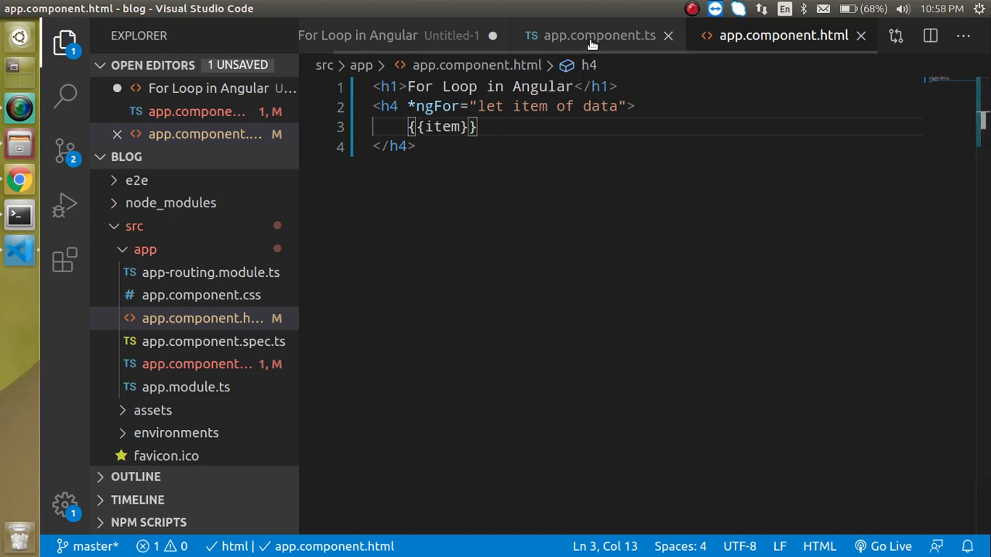
# - Replace data with an object array starting with {name:'anil', age:25}
pyautogui.click(596, 36)
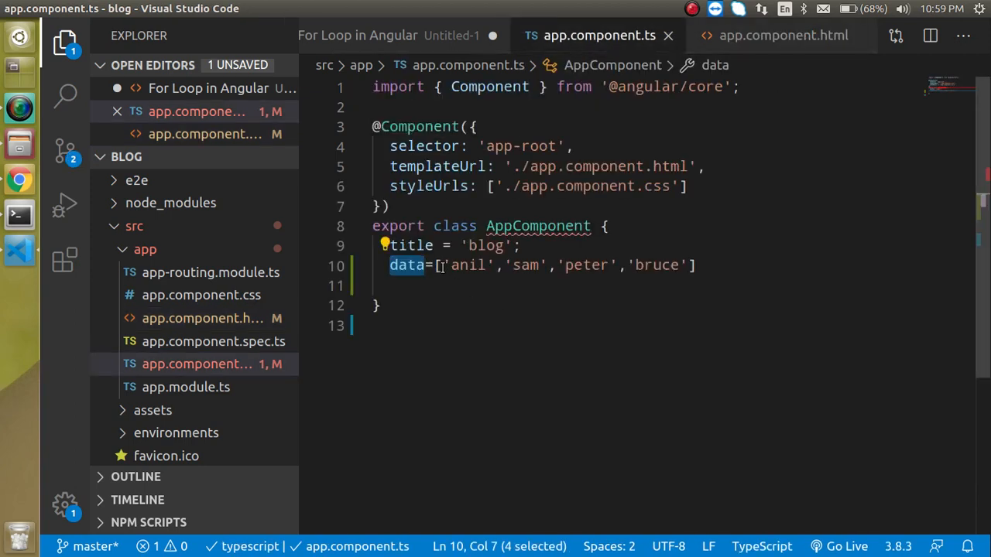
pyautogui.press('Delete')
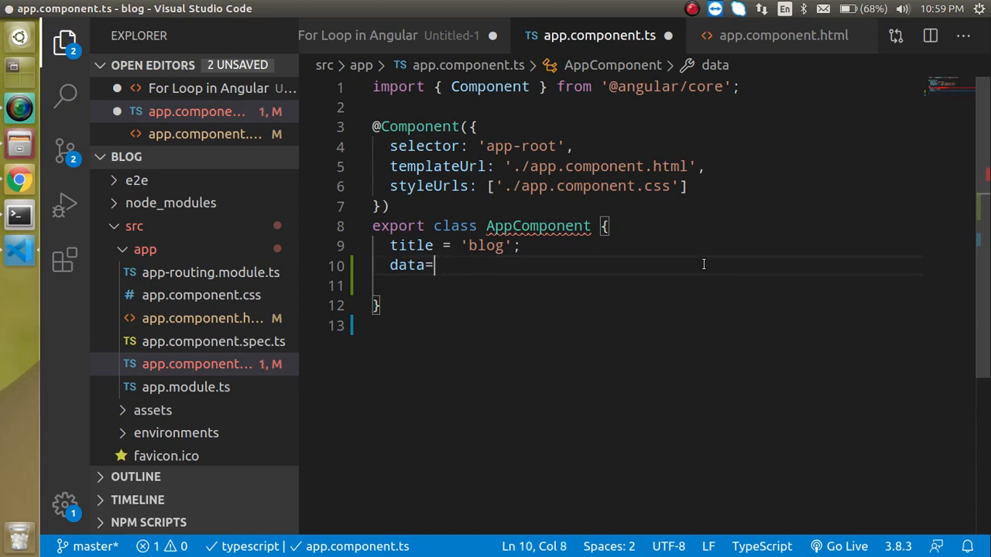
pyautogui.write('[')
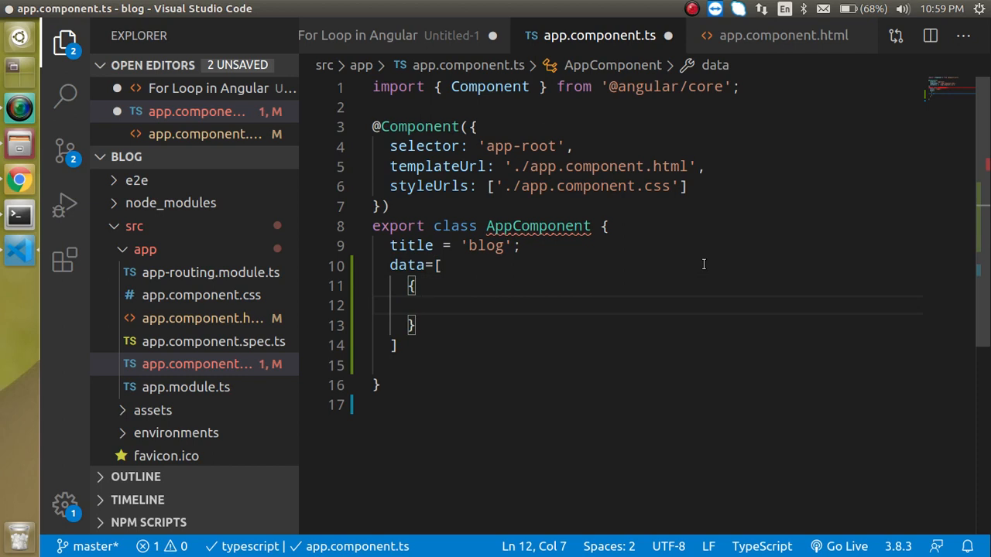
pyautogui.write("name:'an'")
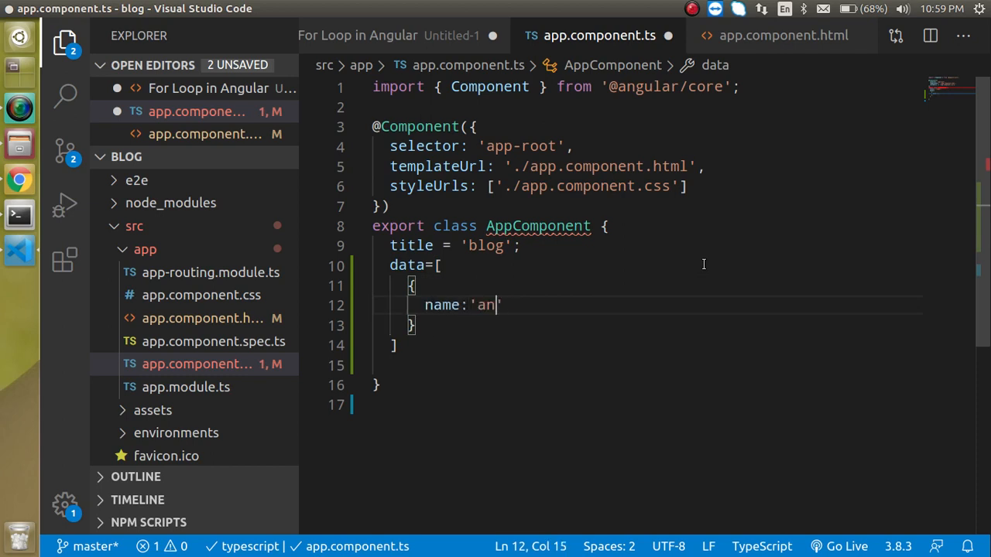
pyautogui.write("il',")
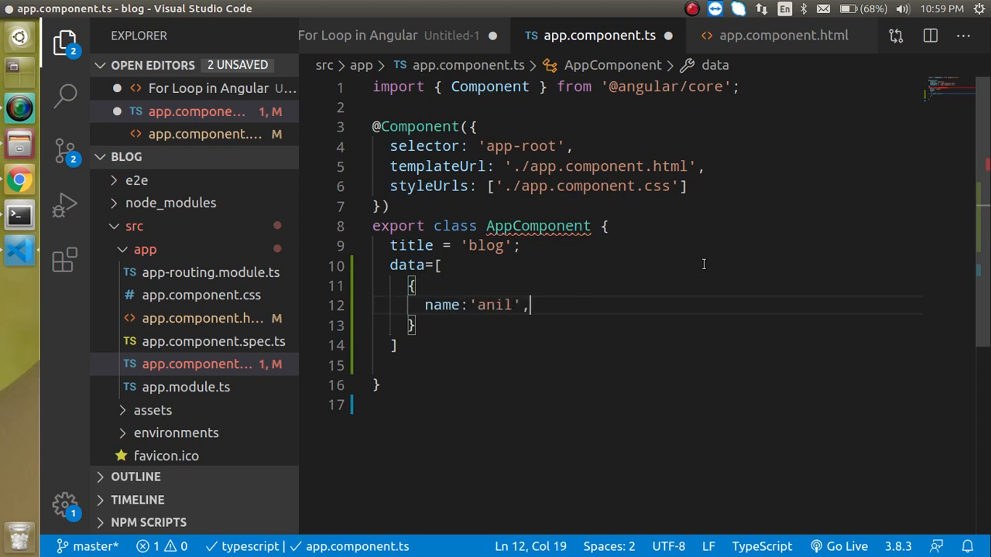
pyautogui.write("age:''")
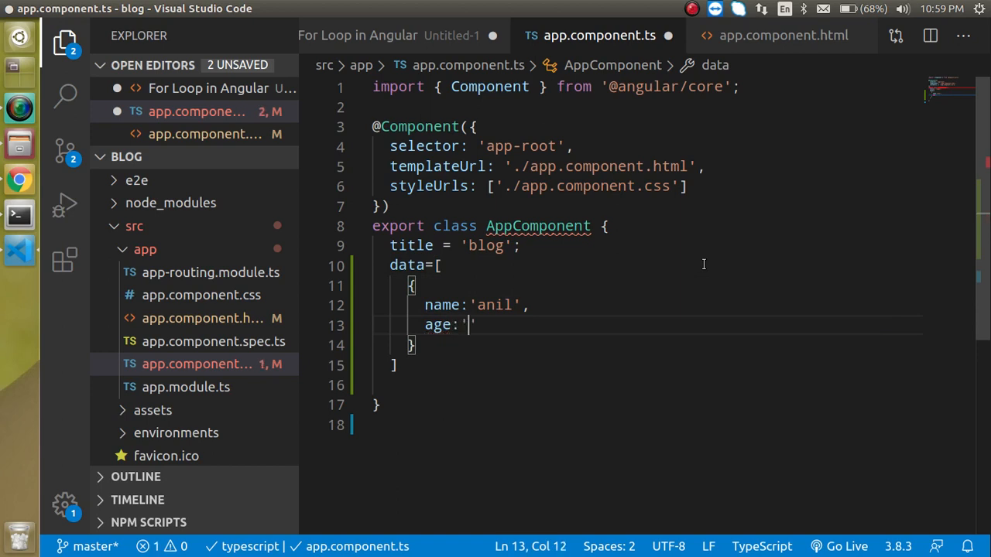
pyautogui.write('25')
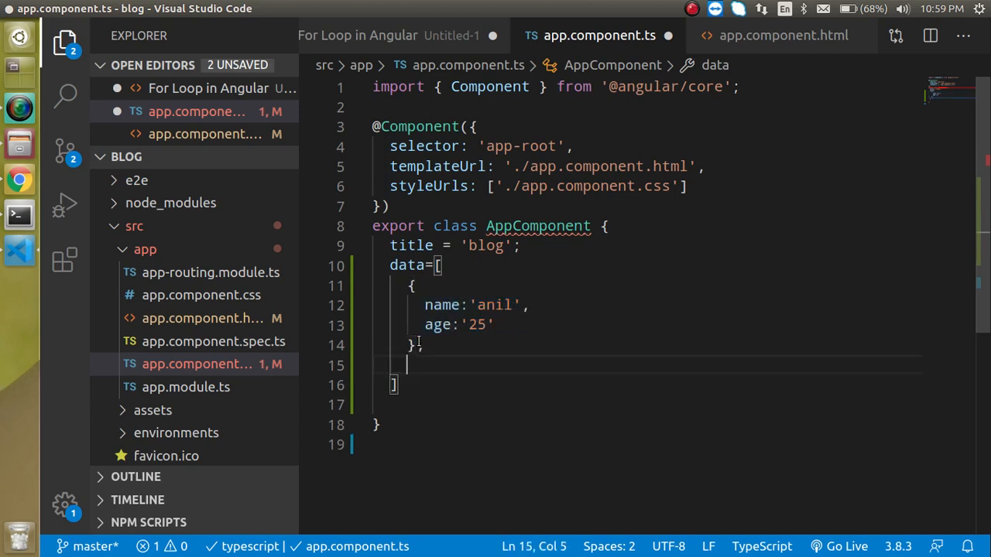
# - Add the remaining people sam 19, tony 34 and kelly 45 to the array
pyautogui.write('{')
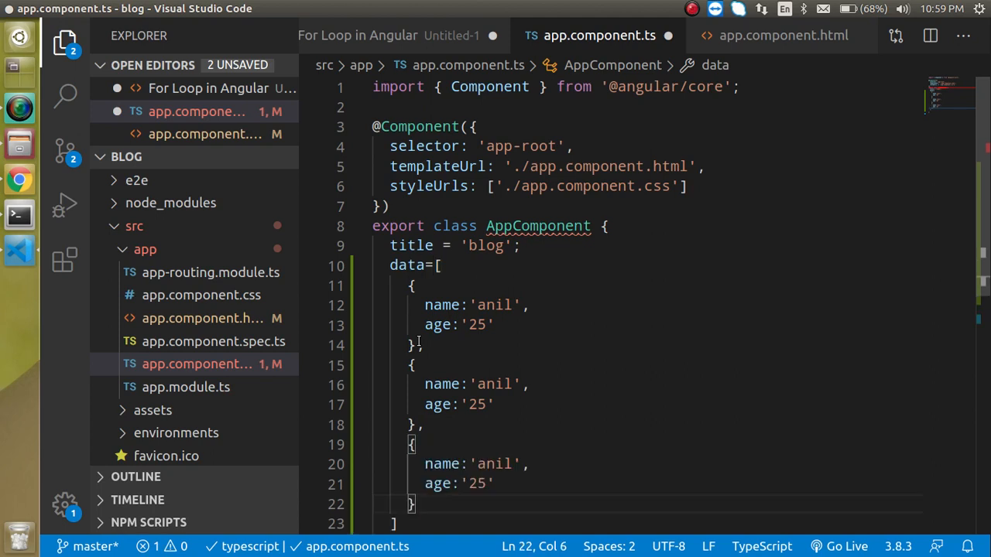
pyautogui.scroll(-3)
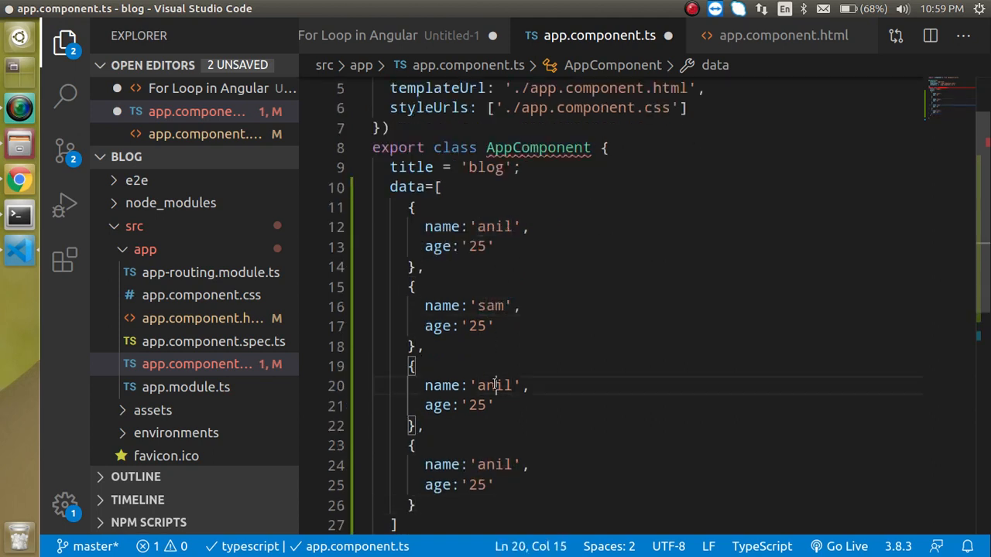
pyautogui.write('tony')
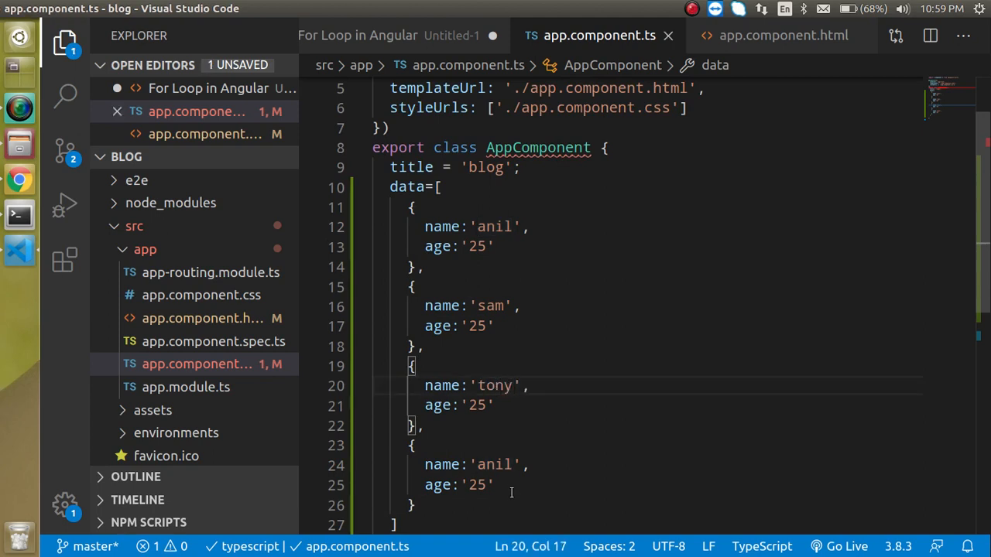
pyautogui.write('kill')
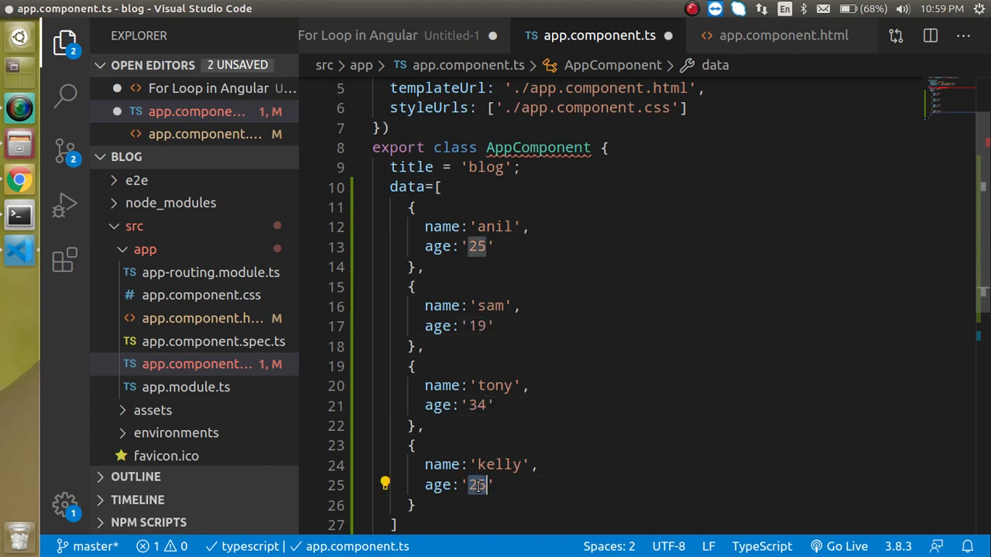
pyautogui.write('45')
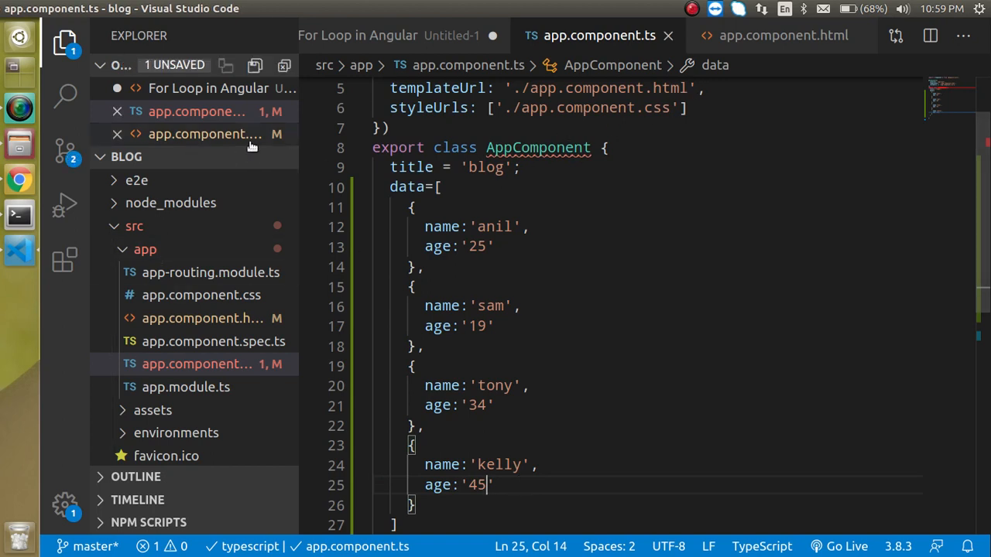
pyautogui.click(18, 179)
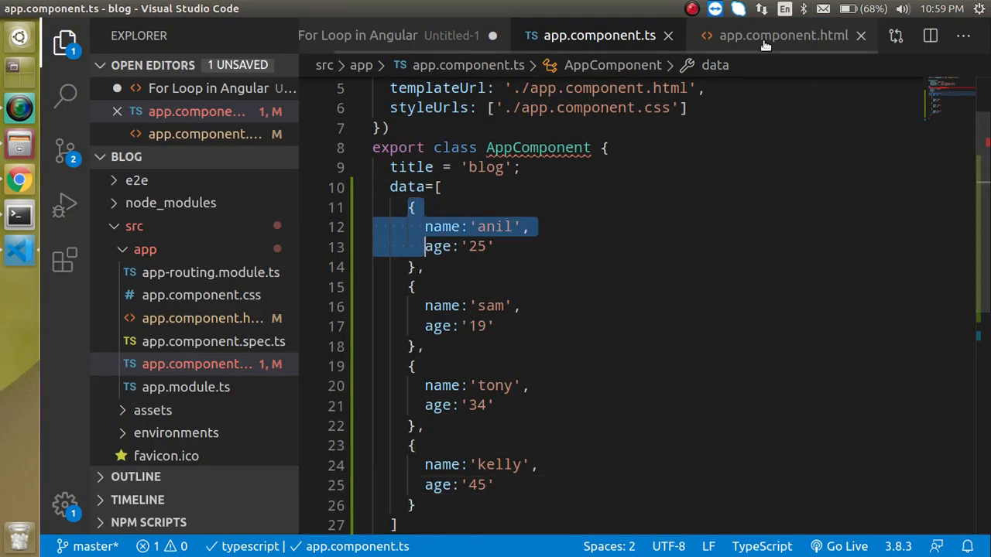
pyautogui.click(782, 35)
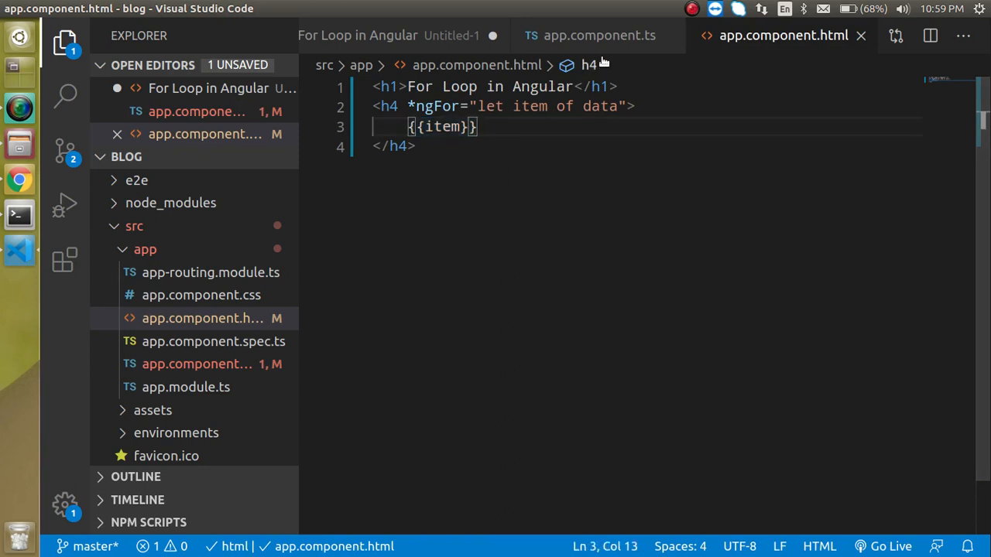
pyautogui.moveTo(600, 35)
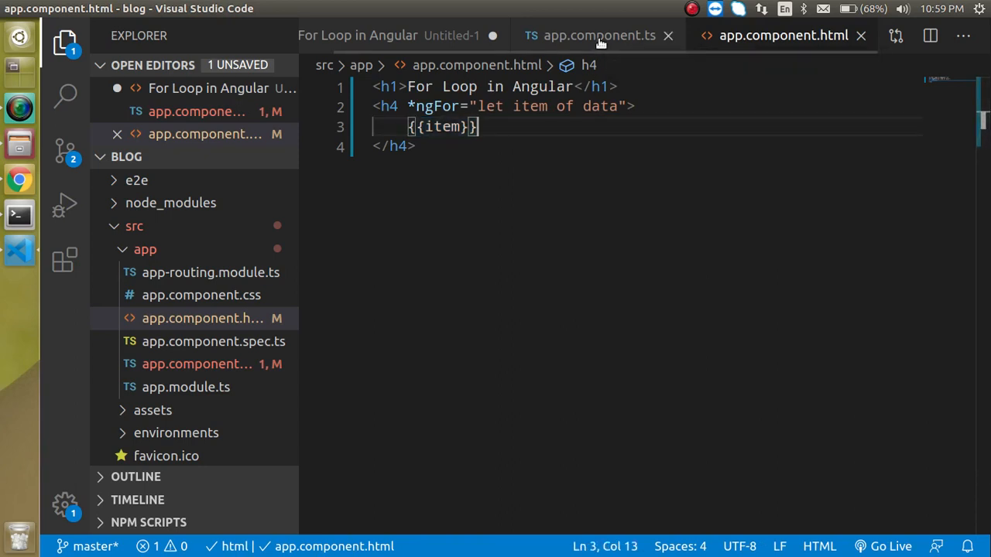
# - Change the heading binding from {{item}} to {{item.name}}
pyautogui.click(596, 36)
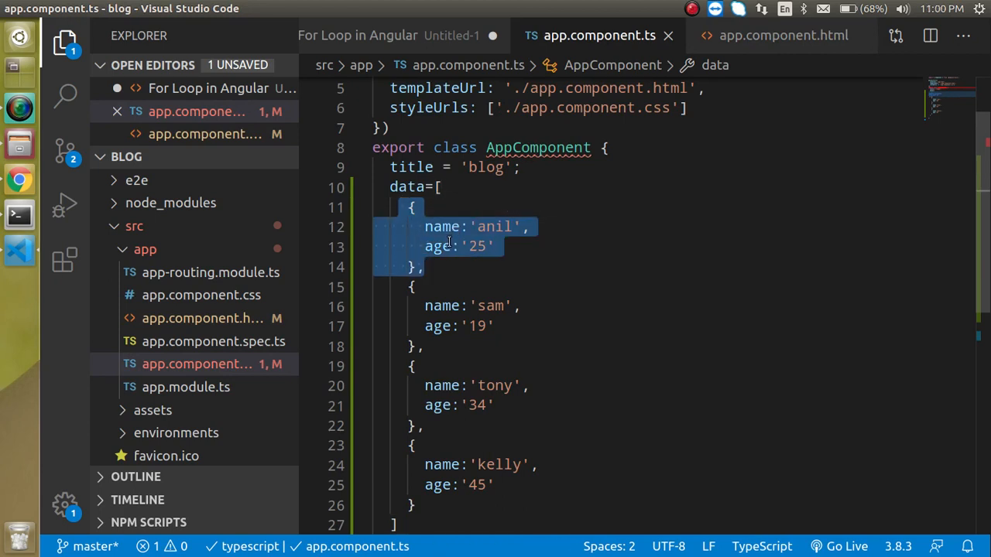
pyautogui.click(783, 35)
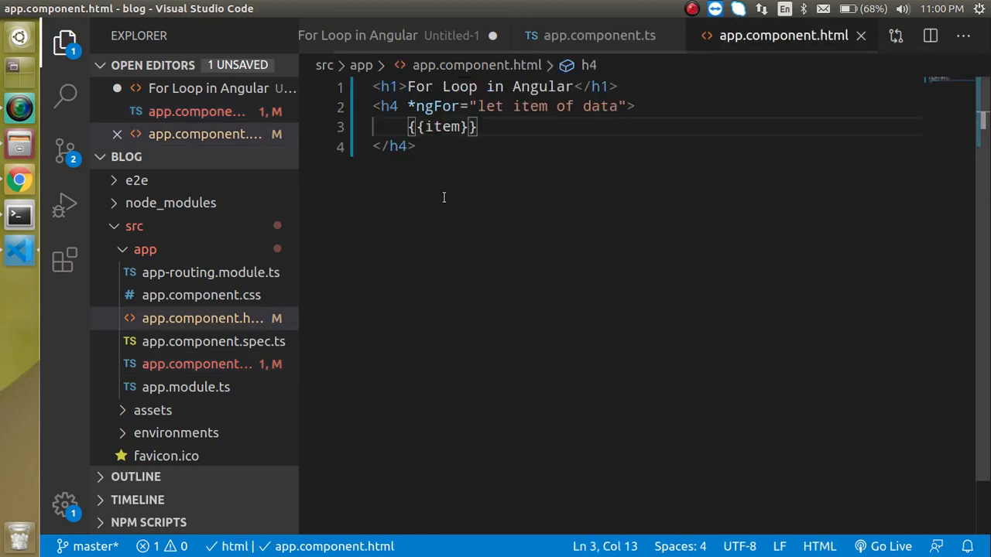
pyautogui.write('.n')
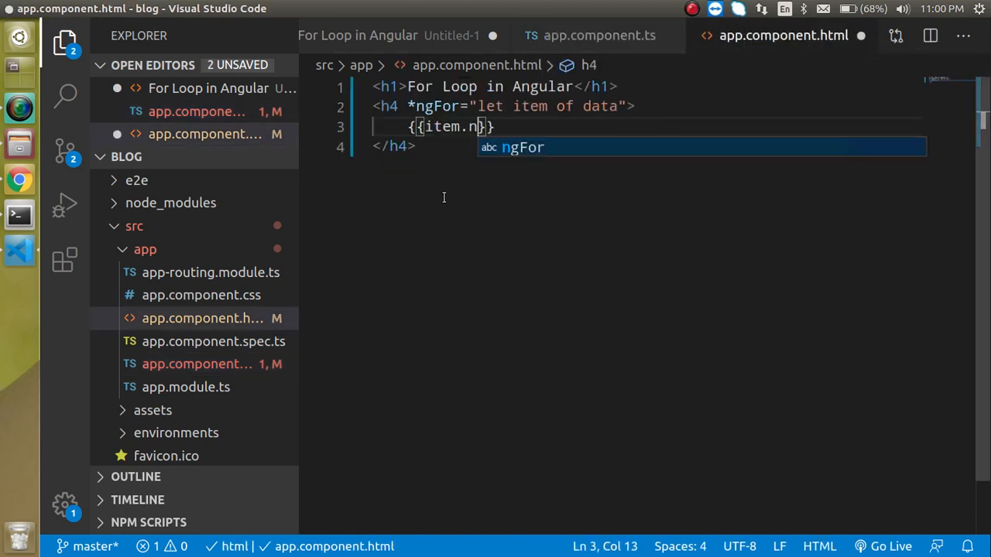
pyautogui.write('ame')
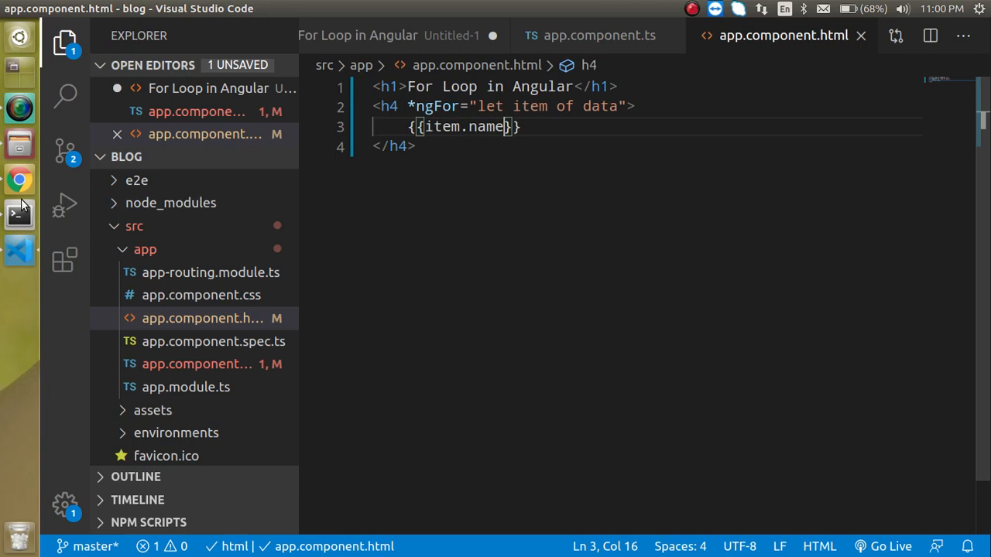
# - Review the rendered list in Chrome showing anil 25, sam 19, tony 34, kelly 45
pyautogui.click(19, 179)
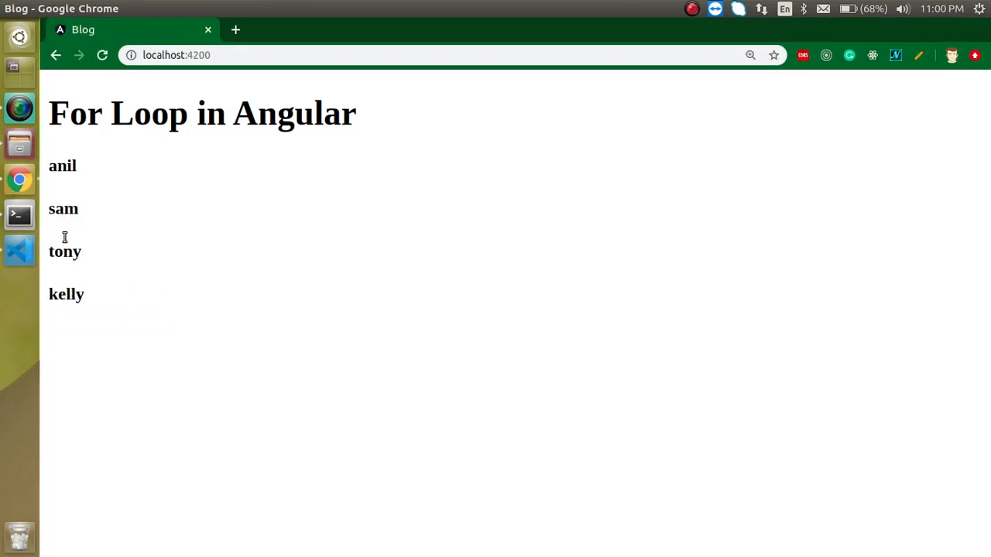
pyautogui.click(19, 250)
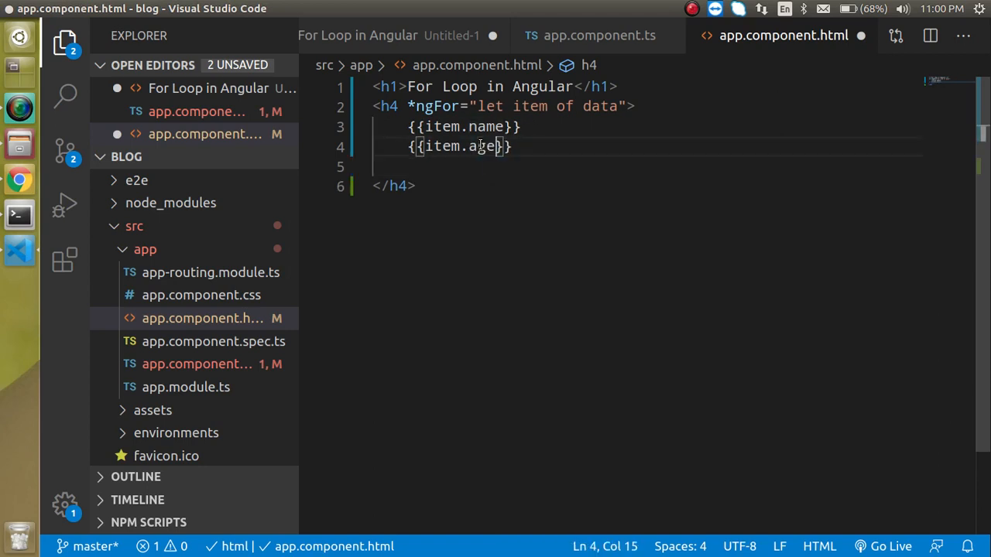
pyautogui.click(19, 179)
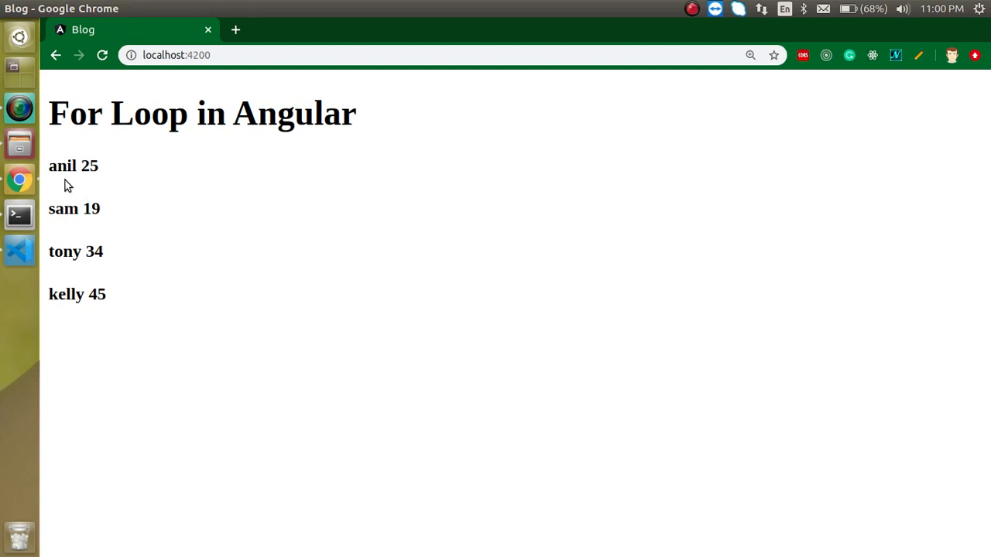
pyautogui.moveTo(48, 165); pyautogui.dragTo(109, 302)
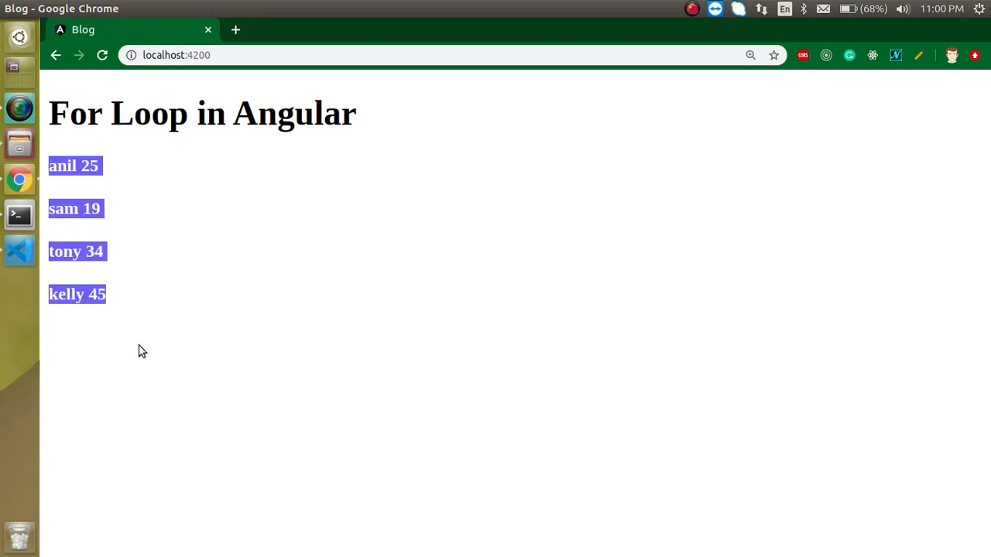
pyautogui.moveTo(19, 249)
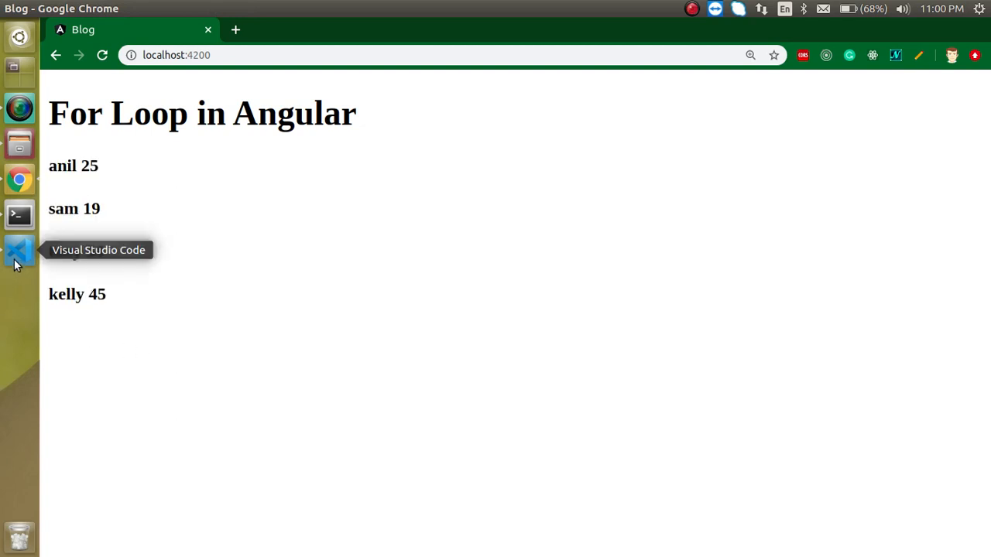
pyautogui.click(18, 249)
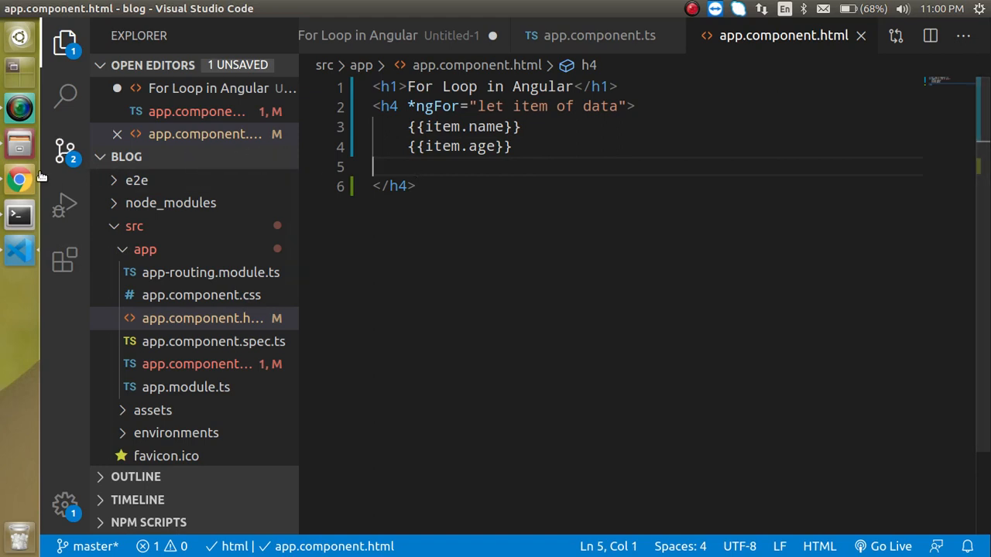
# - Replace the repeated h4 block with a bordered table with header cells name and age
pyautogui.click(19, 180)
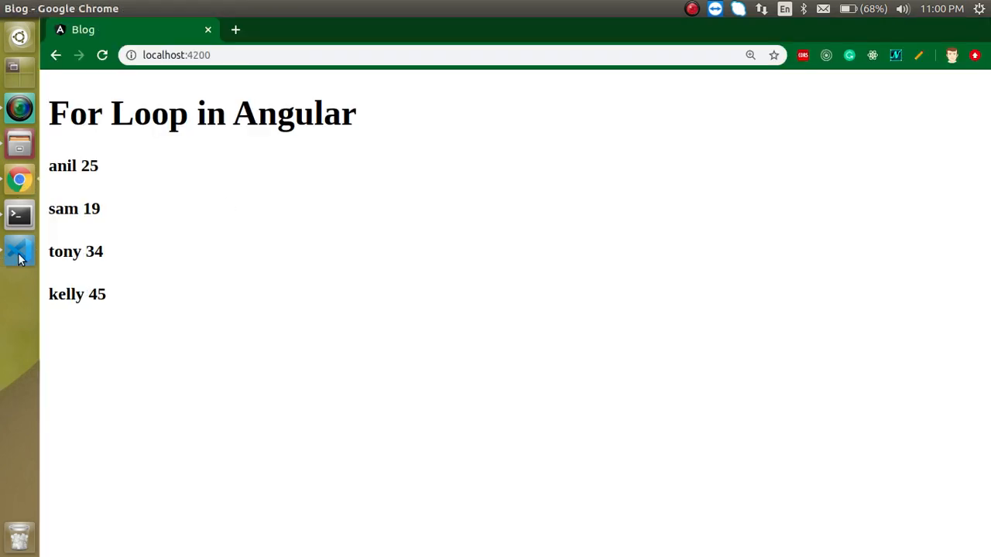
pyautogui.click(19, 250)
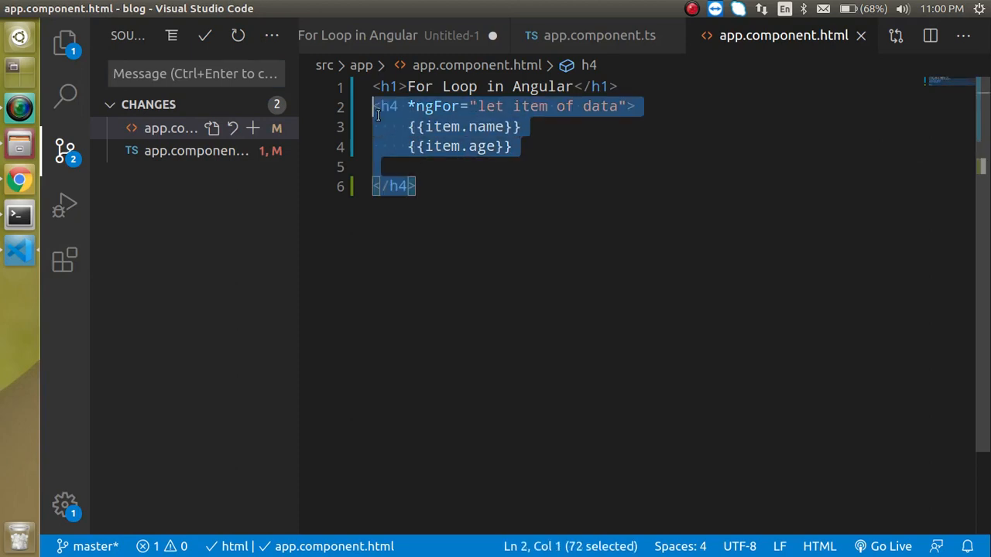
pyautogui.press('Delete')
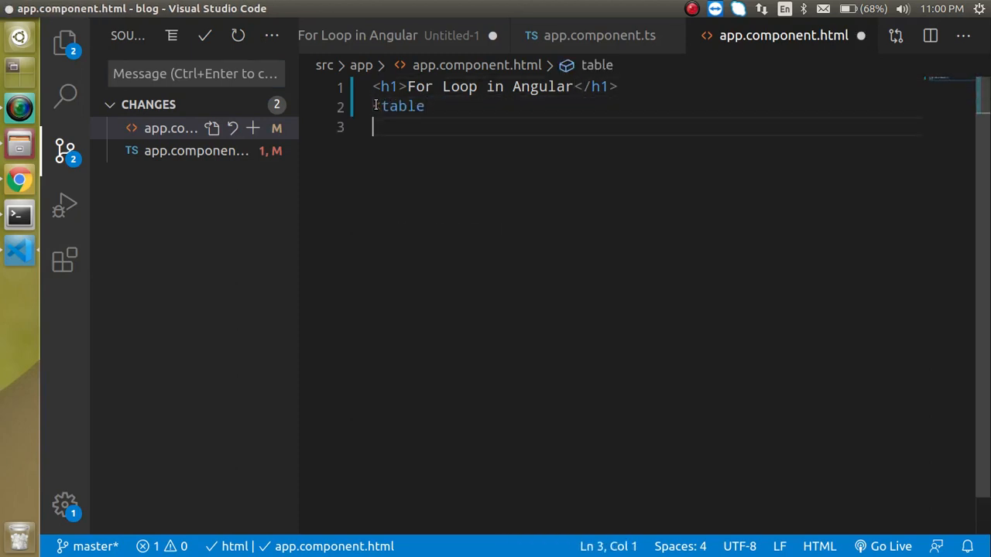
pyautogui.write('></td>')
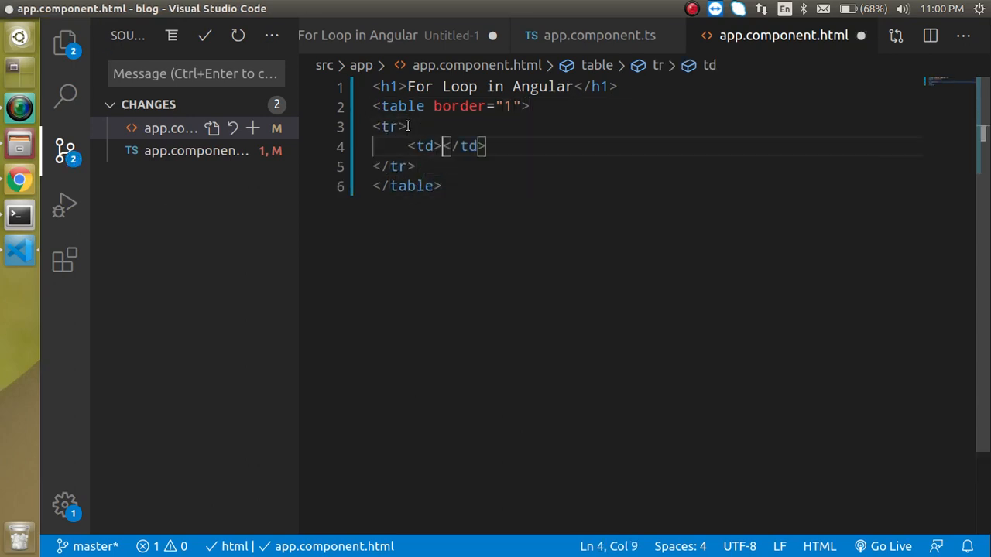
pyautogui.write('name')
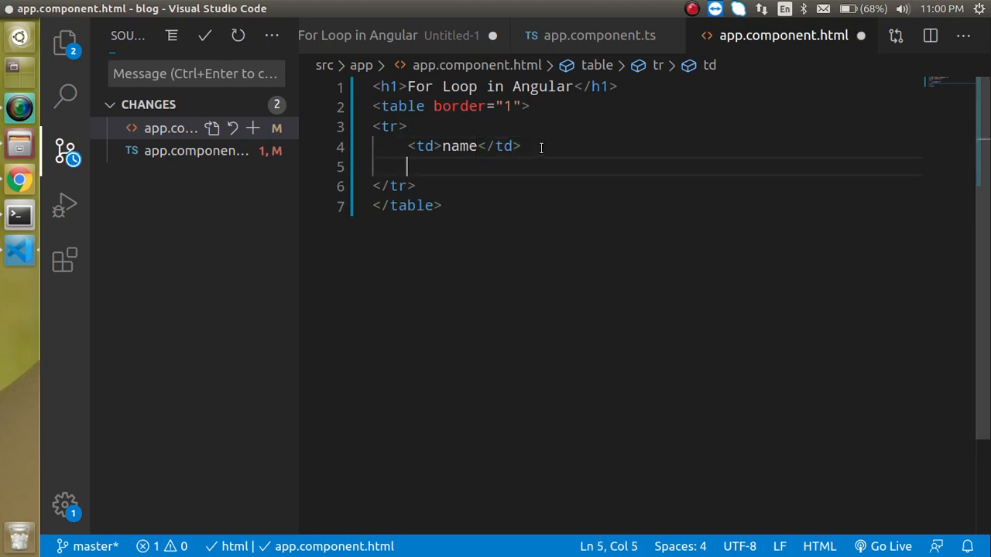
pyautogui.write('<td>age</td>')
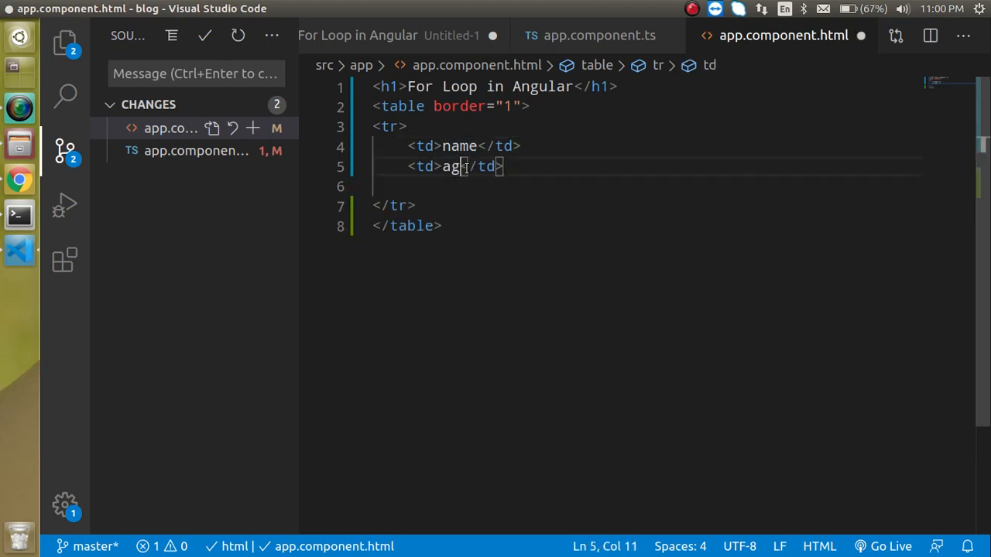
pyautogui.click(20, 180)
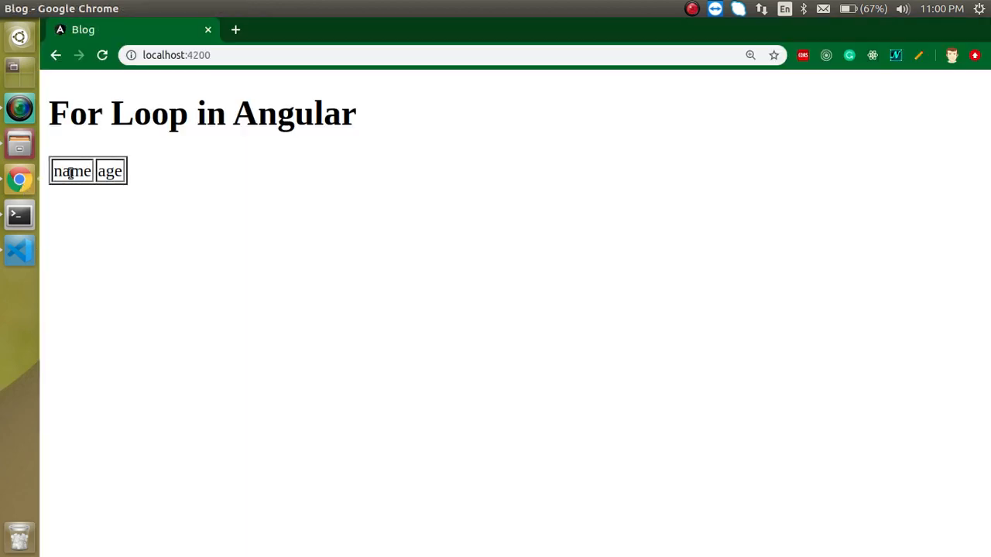
pyautogui.moveTo(66, 243)
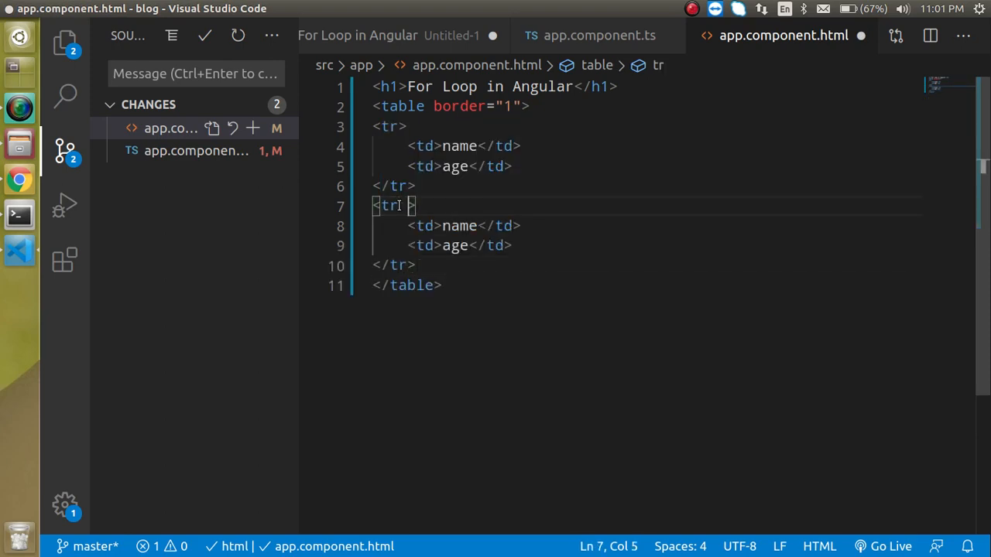
# - Add *ngFor="let item of data" to the second table row
pyautogui.write('*ng')
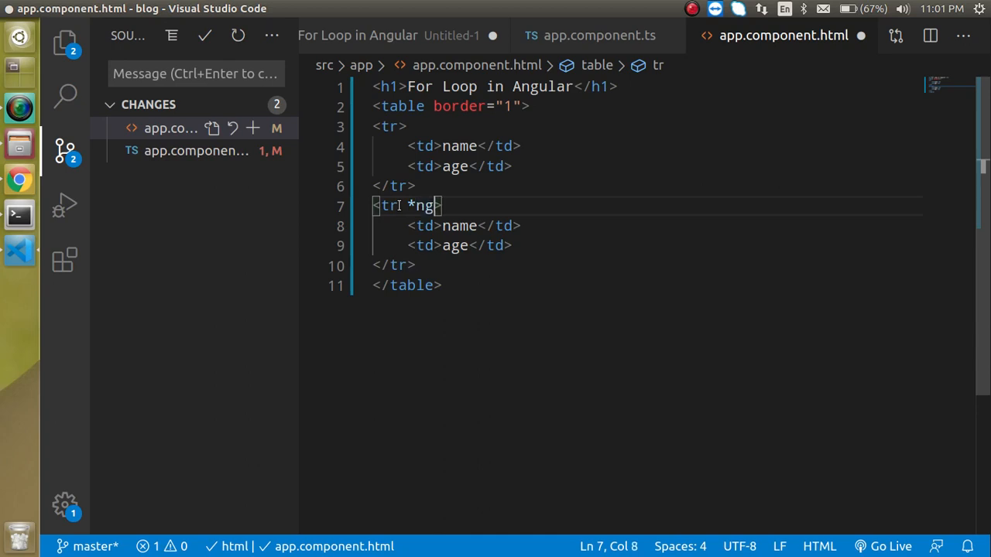
pyautogui.write('For=""')
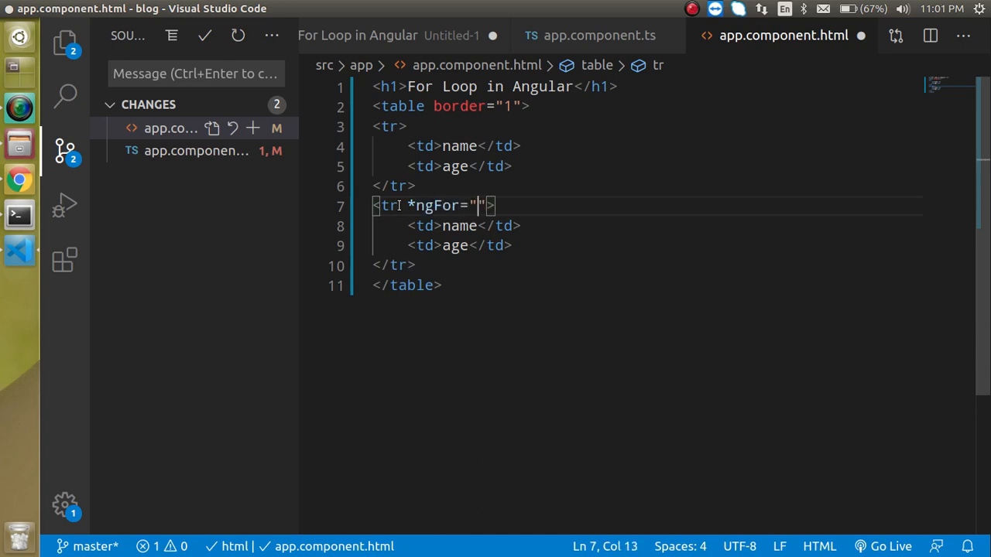
pyautogui.write('let item')
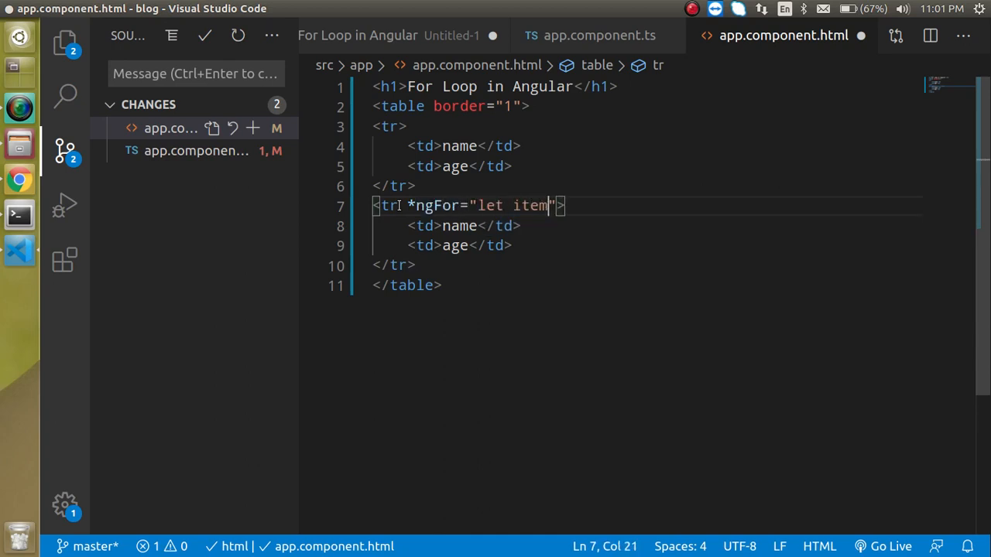
pyautogui.write('of data')
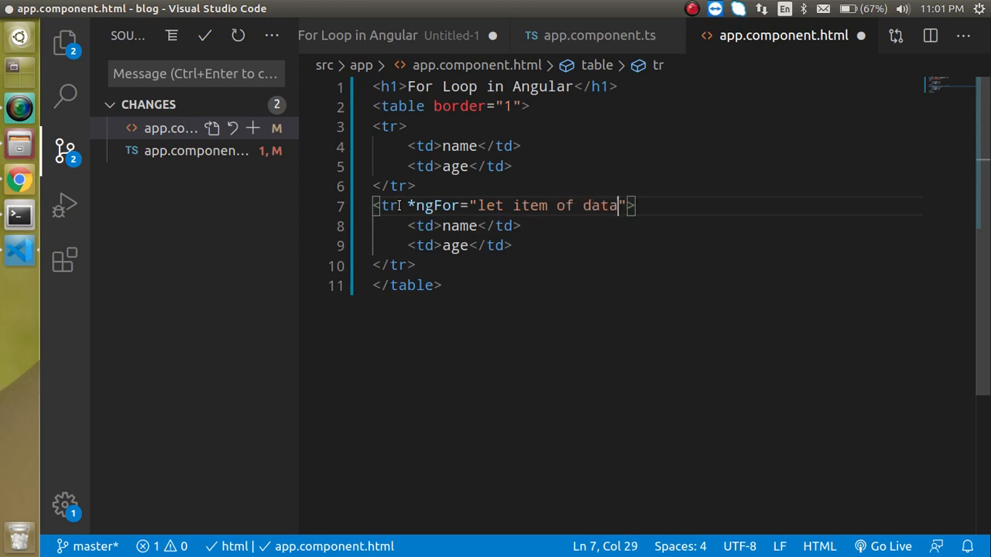
# - Fill the row cells with {{item.name}} and {{item.age}}, then view the table in Chrome
pyautogui.click(590, 35)
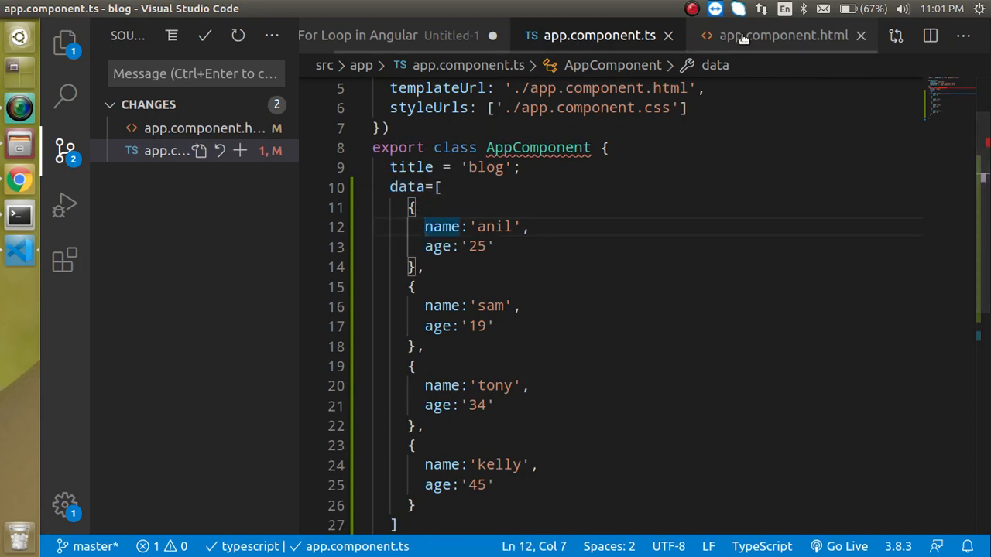
pyautogui.click(784, 35)
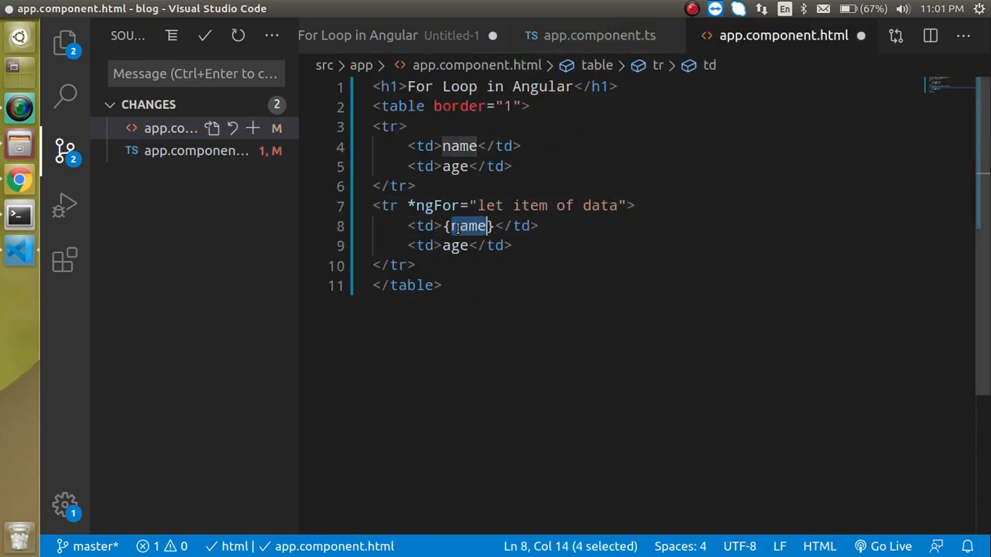
pyautogui.write('it}')
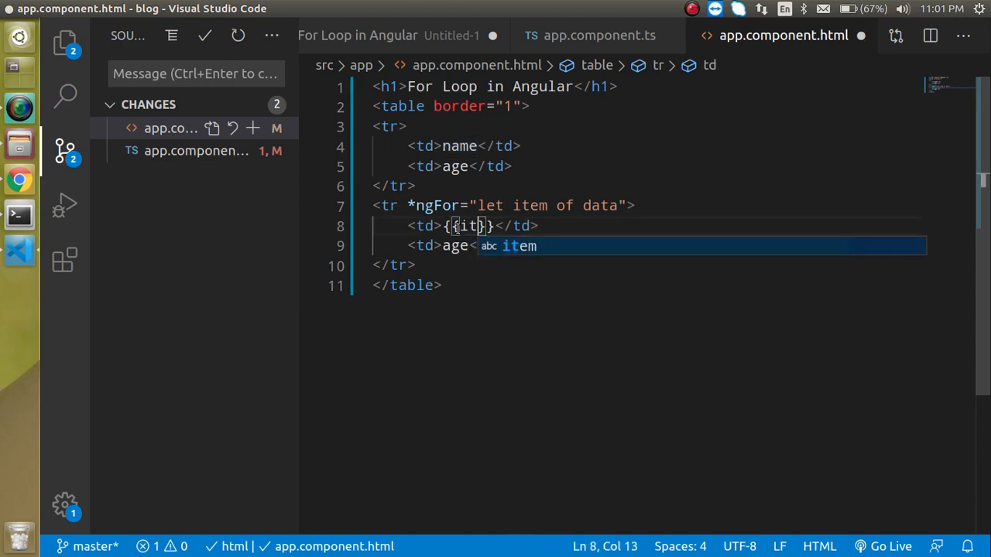
pyautogui.write('.name')
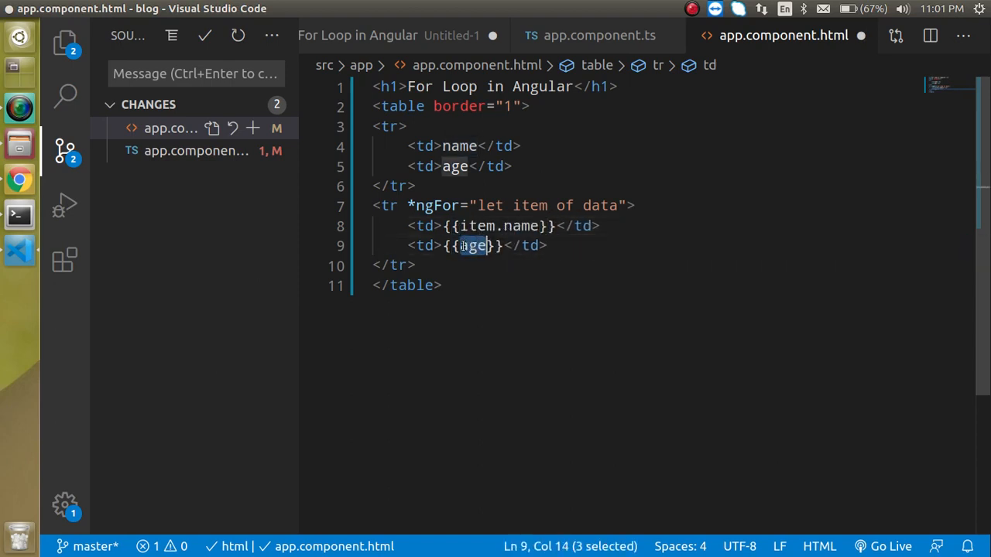
pyautogui.write('item')
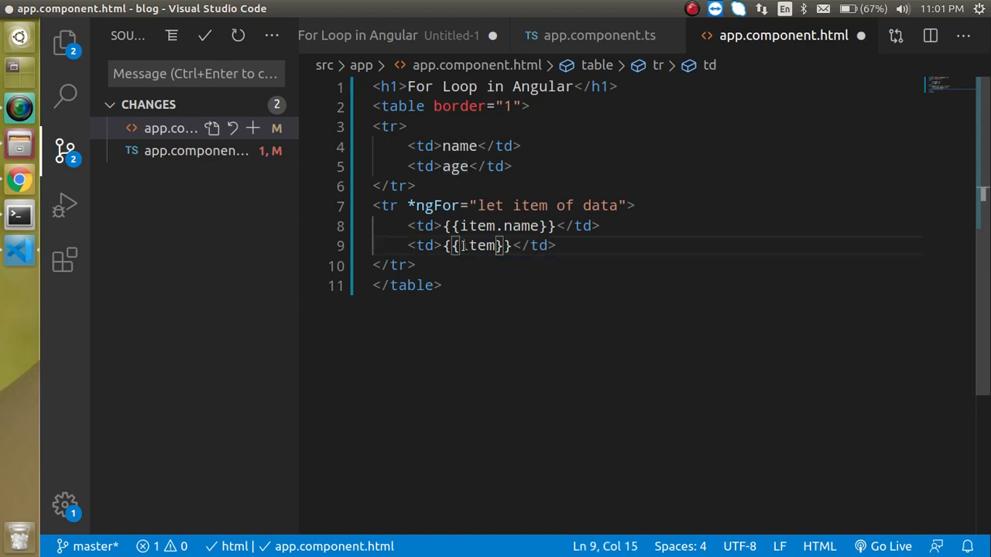
pyautogui.write('.age')
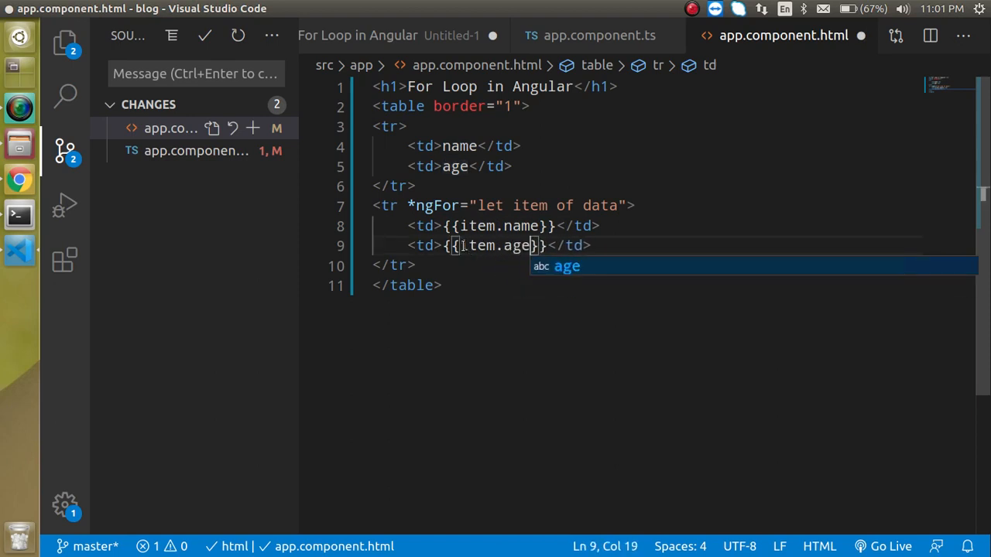
pyautogui.click(18, 180)
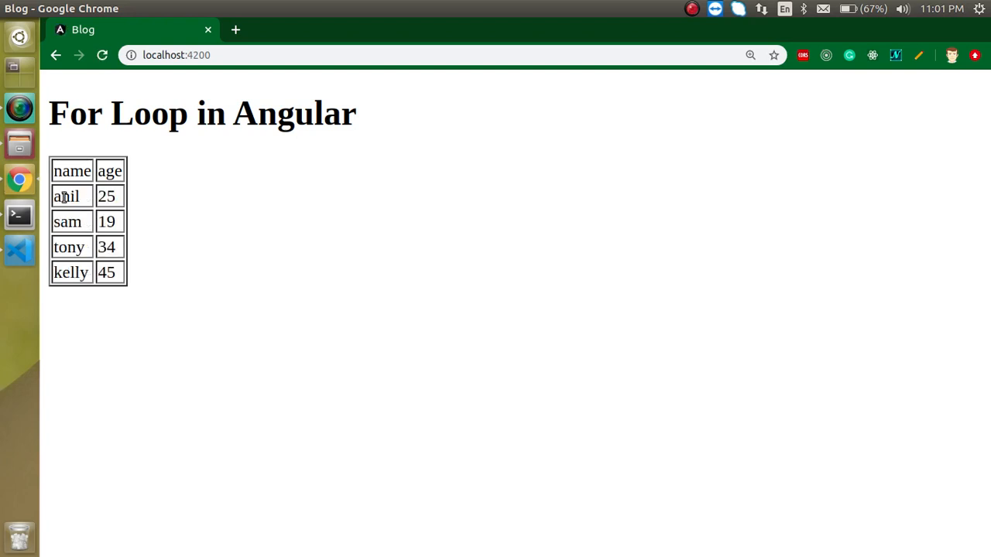
pyautogui.moveTo(45, 272)
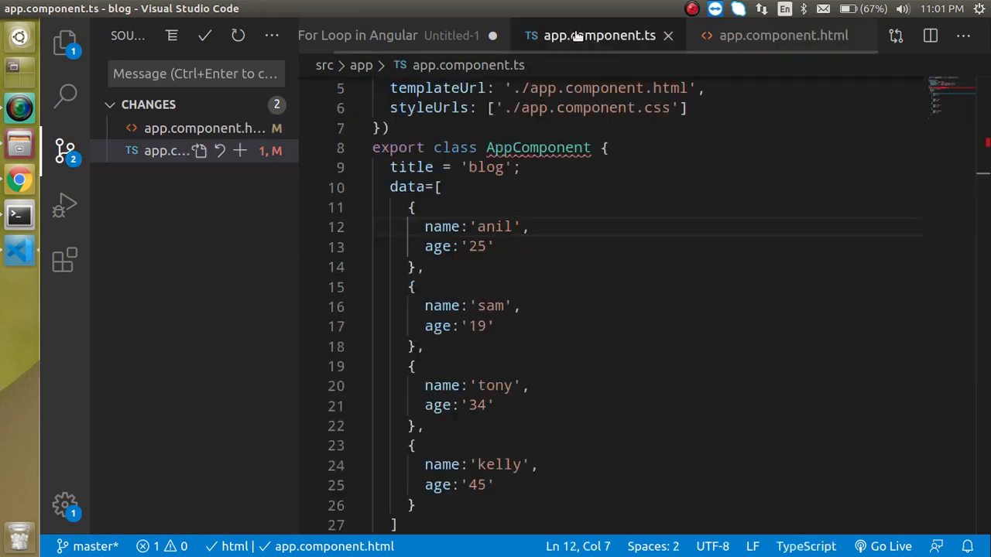
pyautogui.click(500, 246)
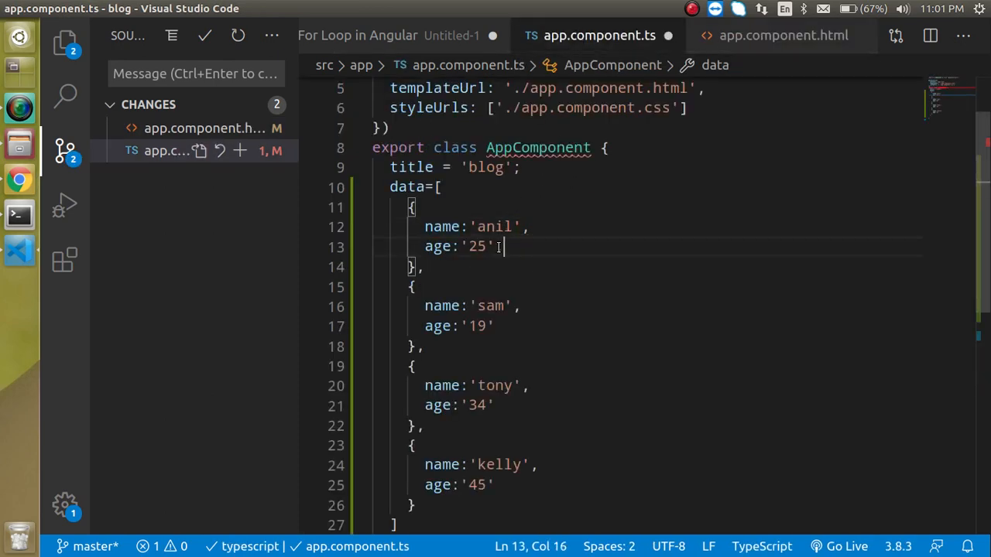
pyautogui.write('email')
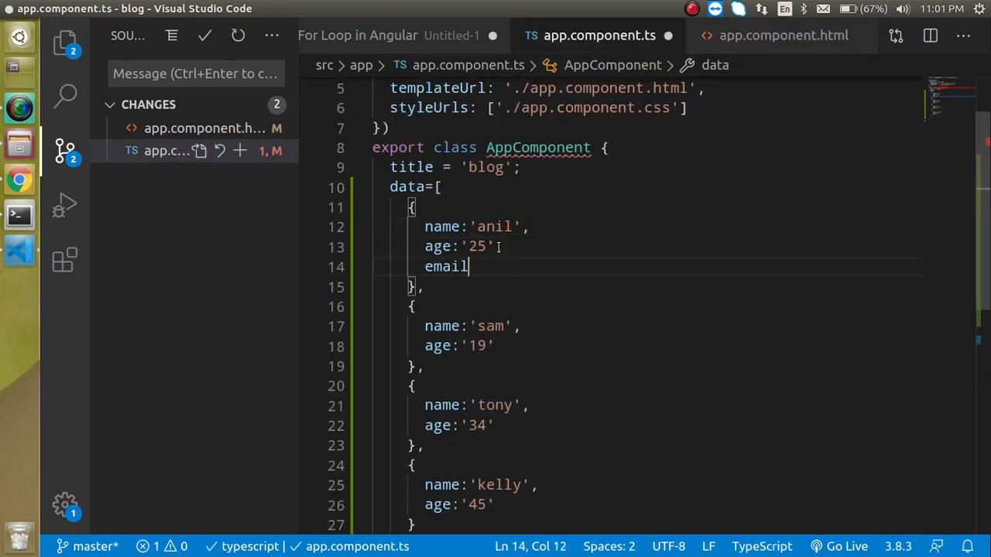
pyautogui.write(":'xyz@")
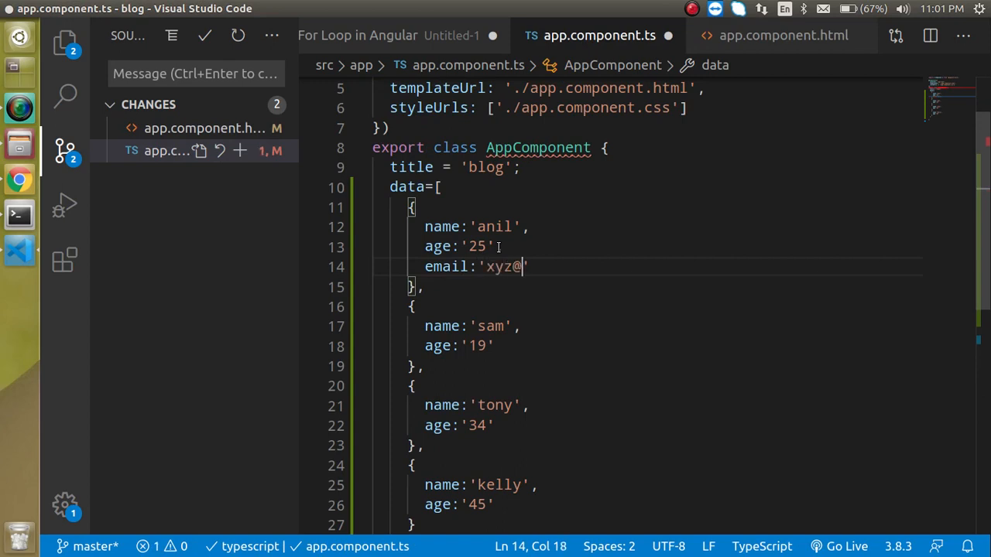
pyautogui.write('test.co')
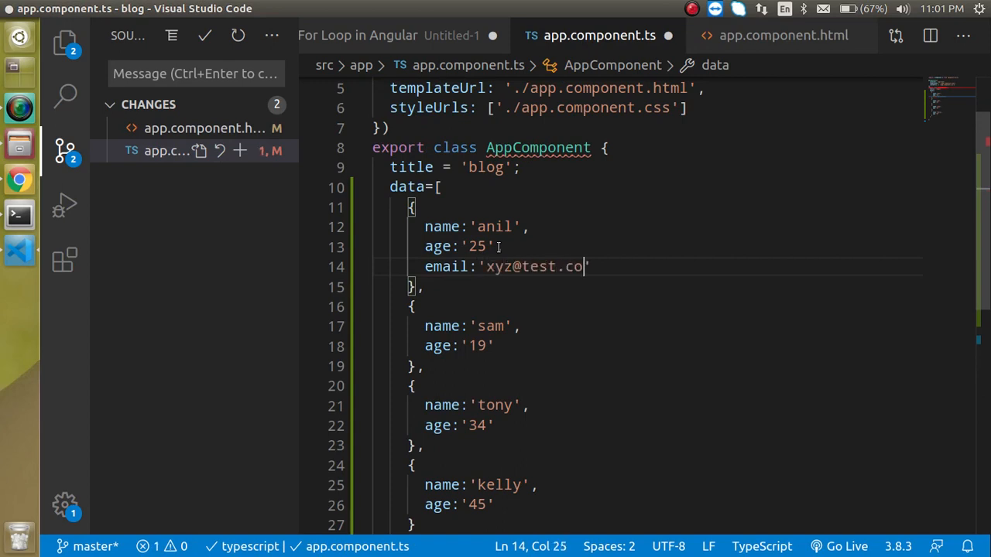
pyautogui.write('m')
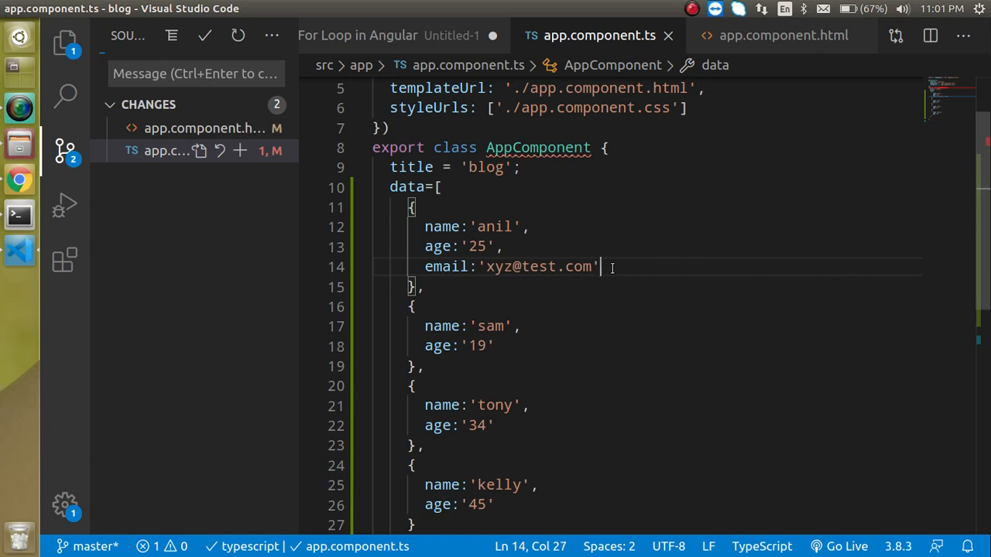
pyautogui.click(496, 346)
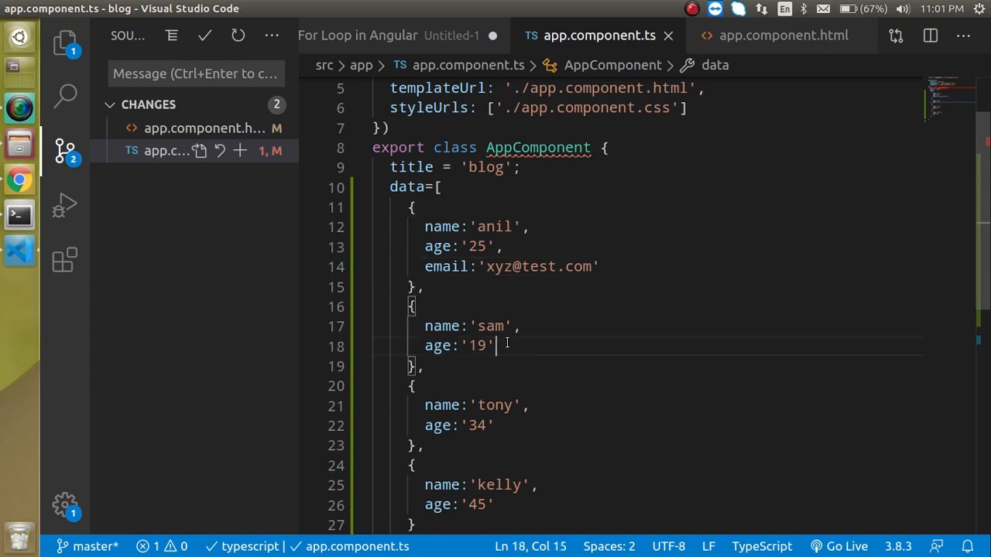
pyautogui.write("email:'xyz@test.com'")
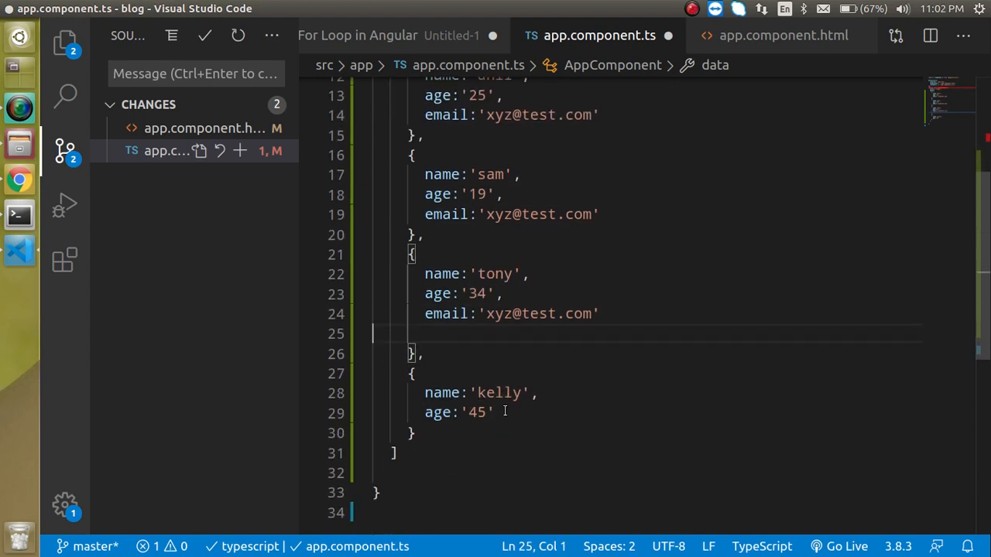
pyautogui.write("email:'xyz@test.com'")
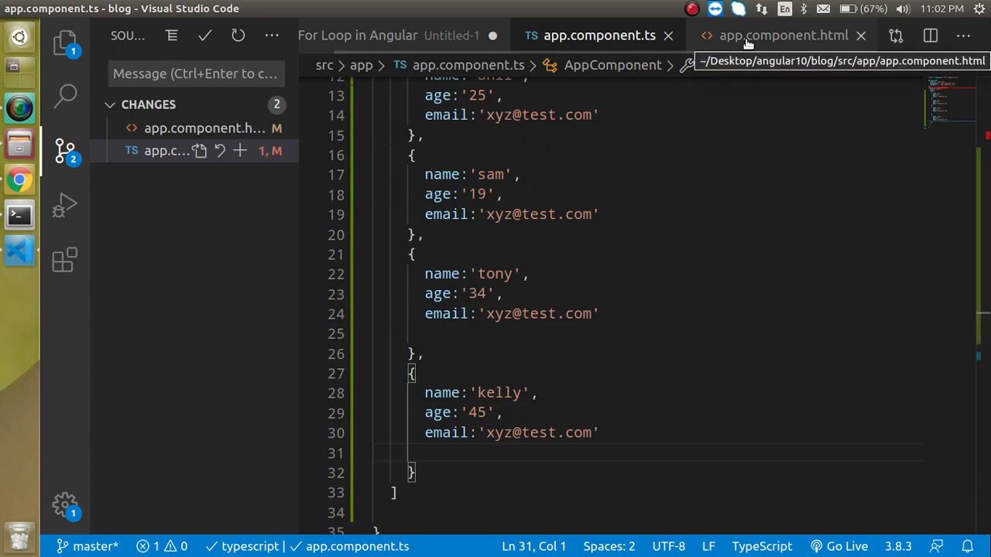
# - Add a <td>{{item.email}}</td> cell and email header, then check the email column in Chrome
pyautogui.click(783, 36)
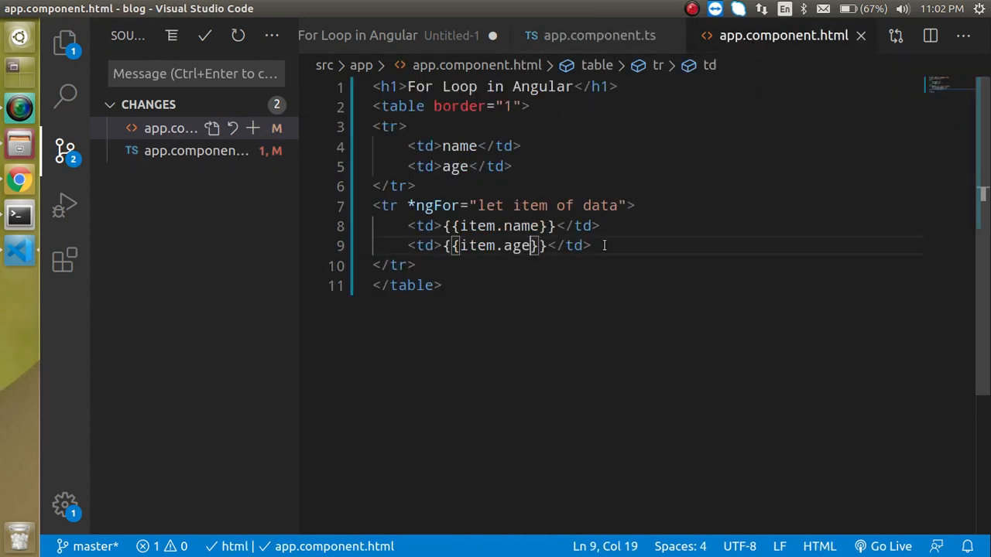
pyautogui.press('Enter')
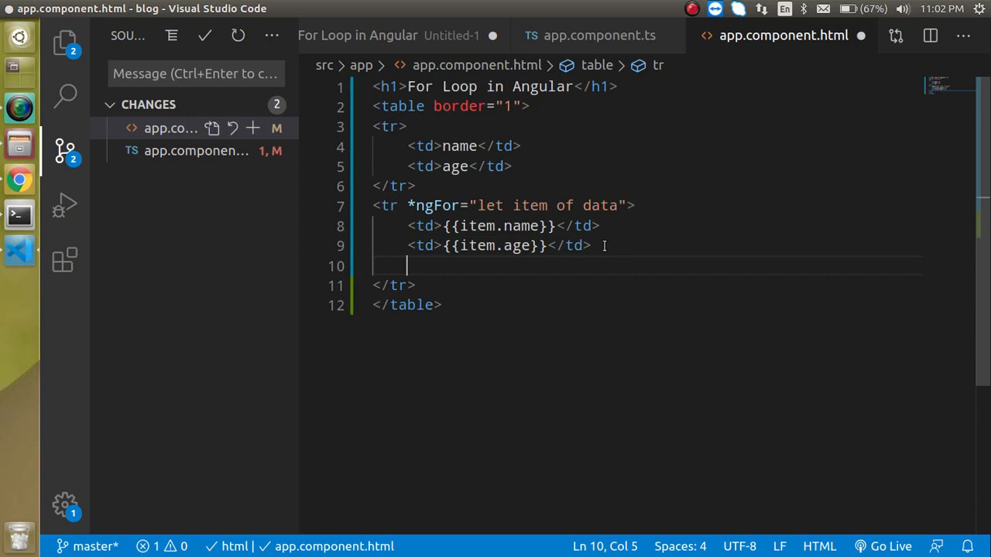
pyautogui.write('<td>{{item.email}}</td>')
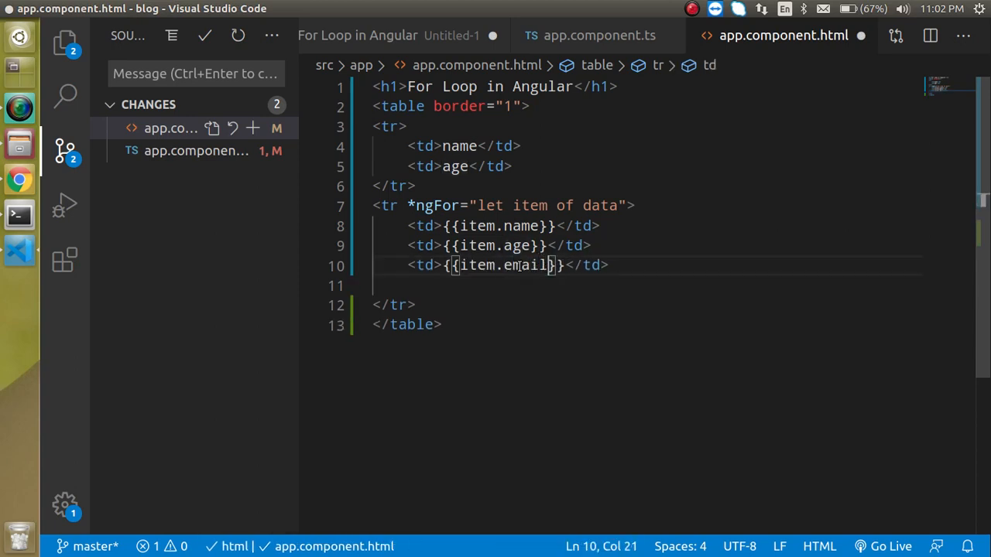
pyautogui.click(19, 179)
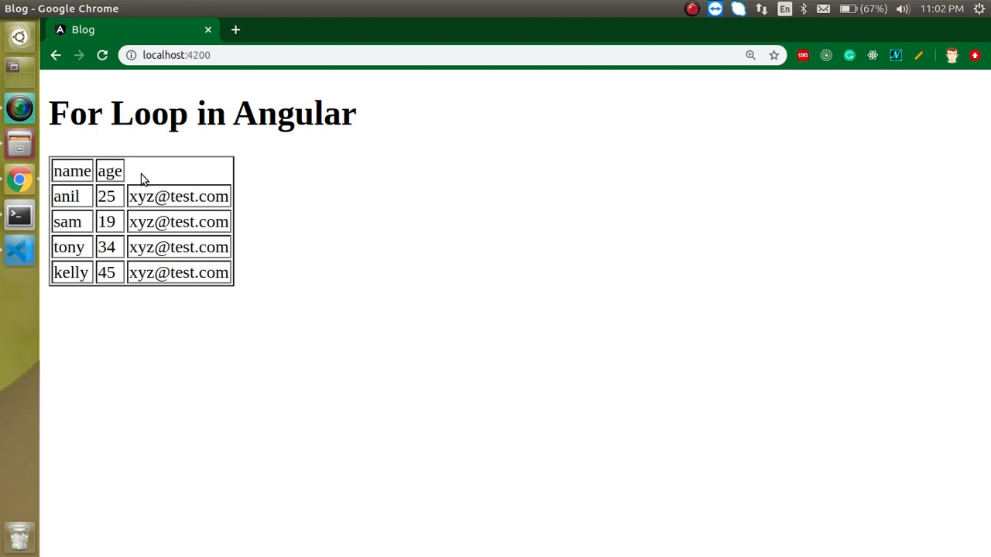
pyautogui.click(19, 250)
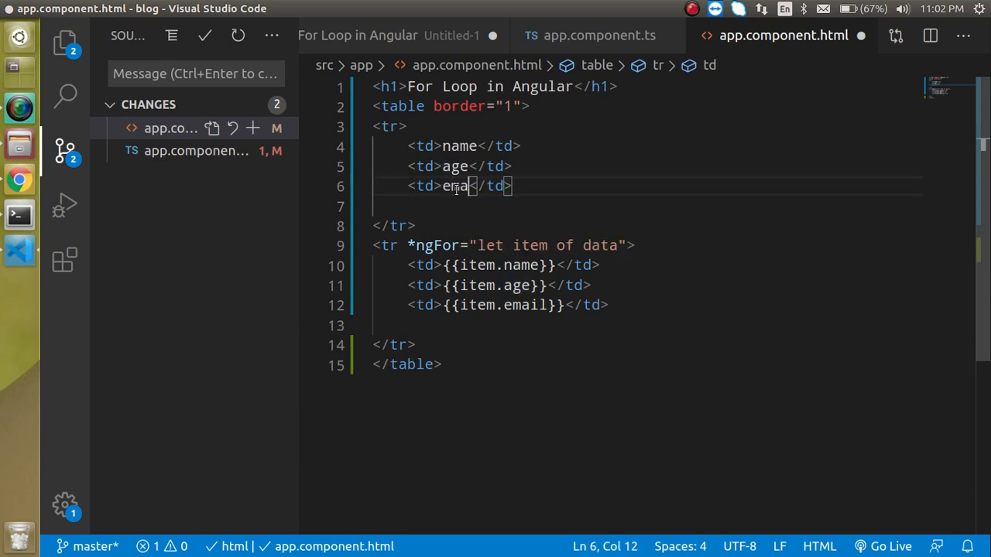
pyautogui.click(18, 179)
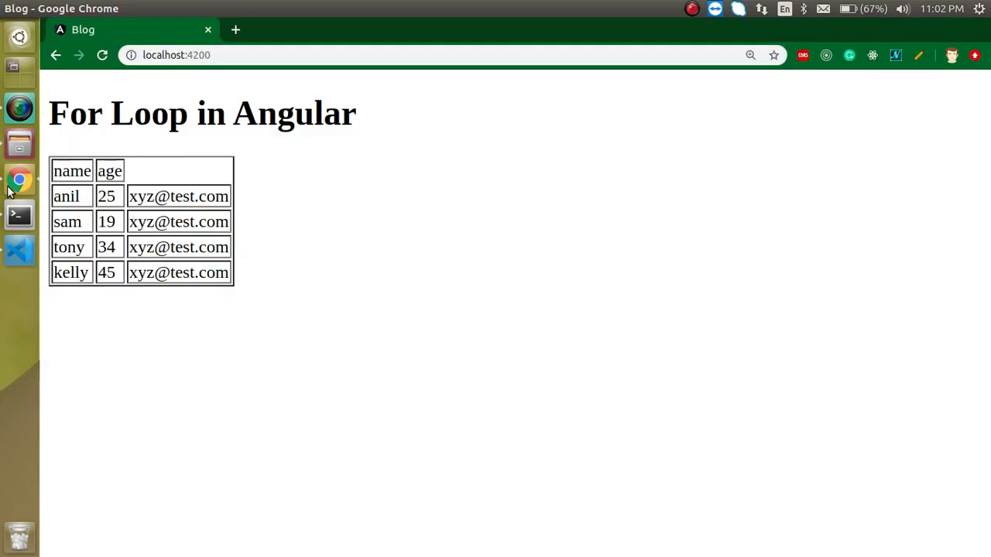